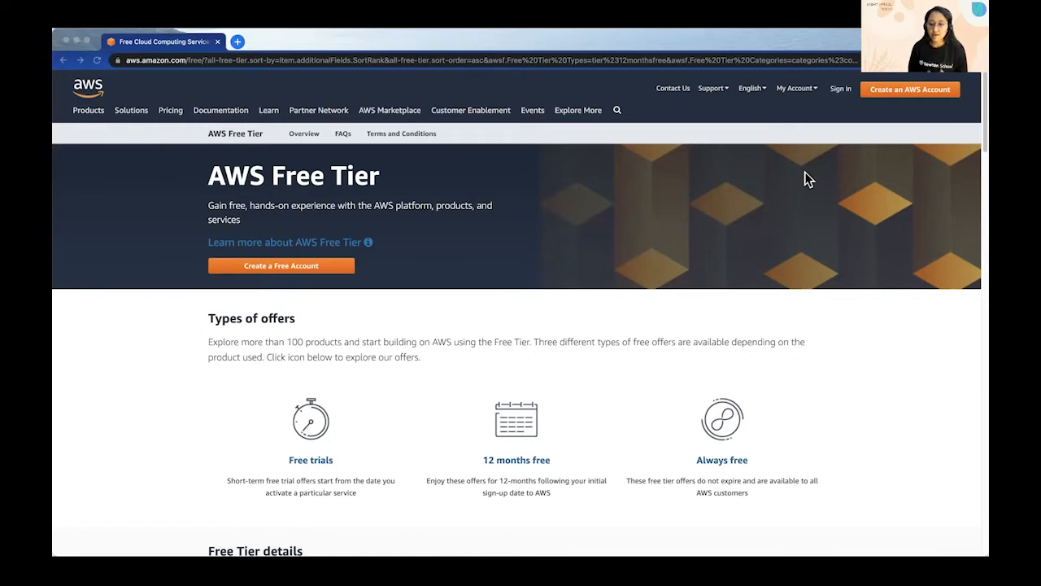
{"action": "mouse_move", "coordinate": [476, 296]}
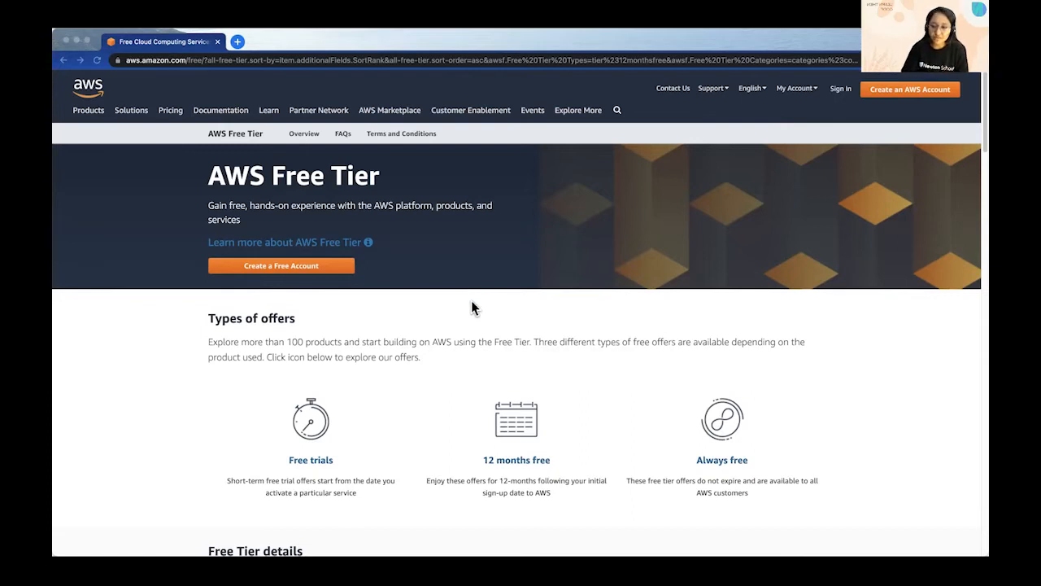
Step: Collapse the Elastic Load Balancing card and expand Amazon EC2, showing 750 monthly t2.micro/t3.micro hours
{"action": "scroll", "scroll_direction": "down", "scroll_amount": 3}
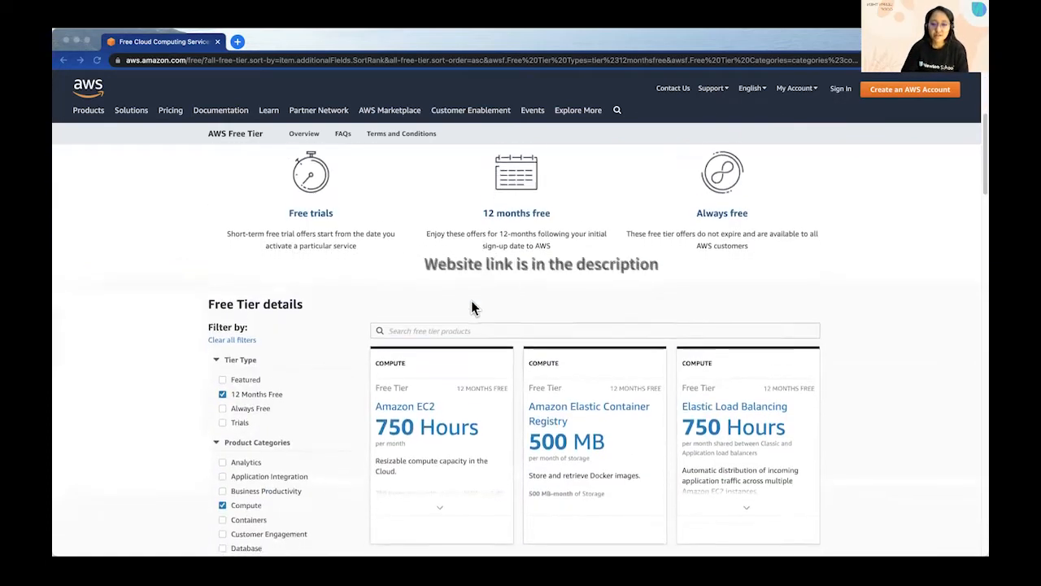
{"action": "scroll", "scroll_direction": "down", "scroll_amount": 3}
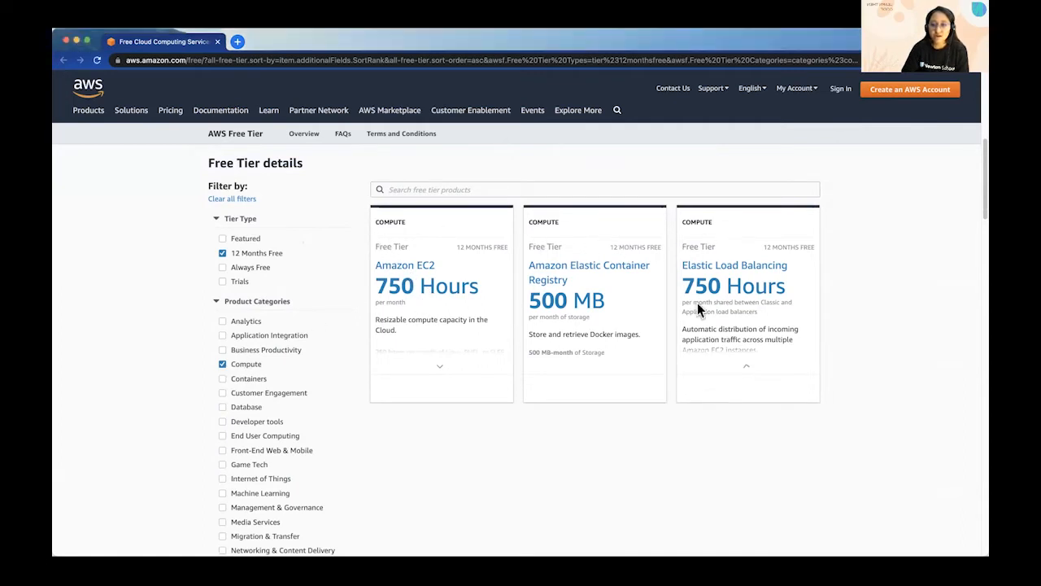
{"action": "left_click", "coordinate": [746, 366]}
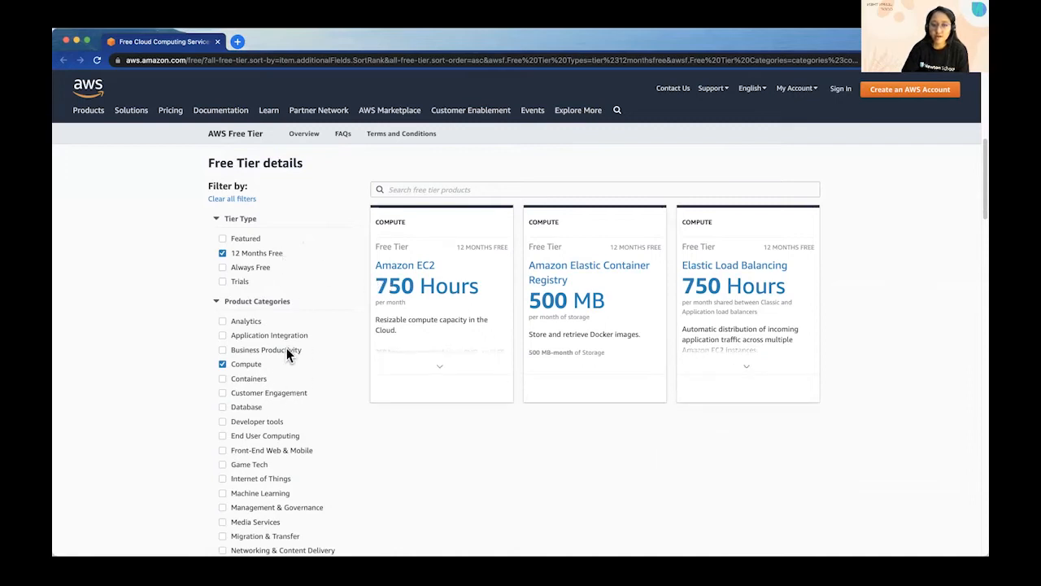
{"action": "left_click", "coordinate": [439, 366]}
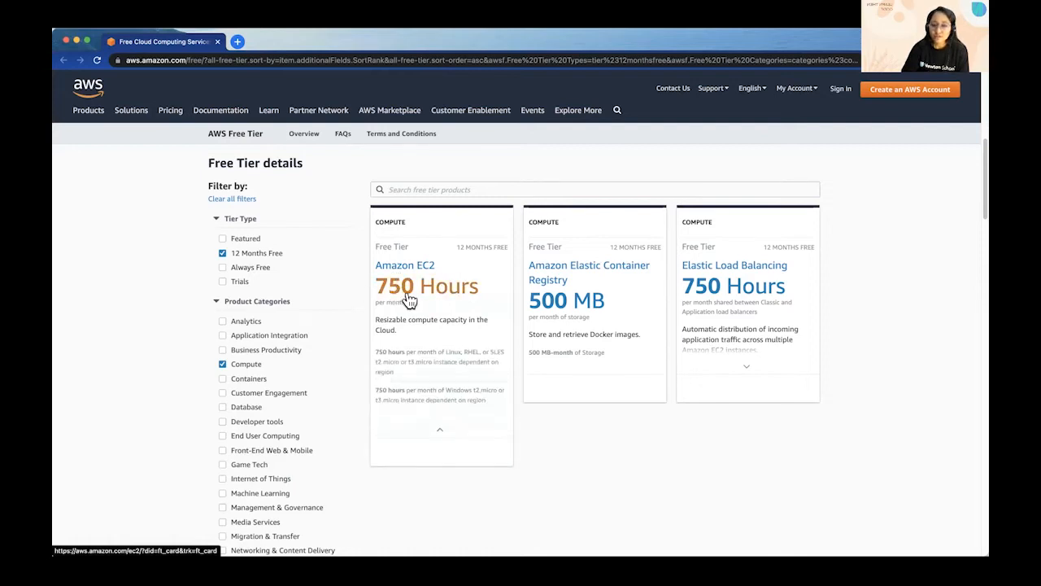
{"action": "mouse_move", "coordinate": [457, 250]}
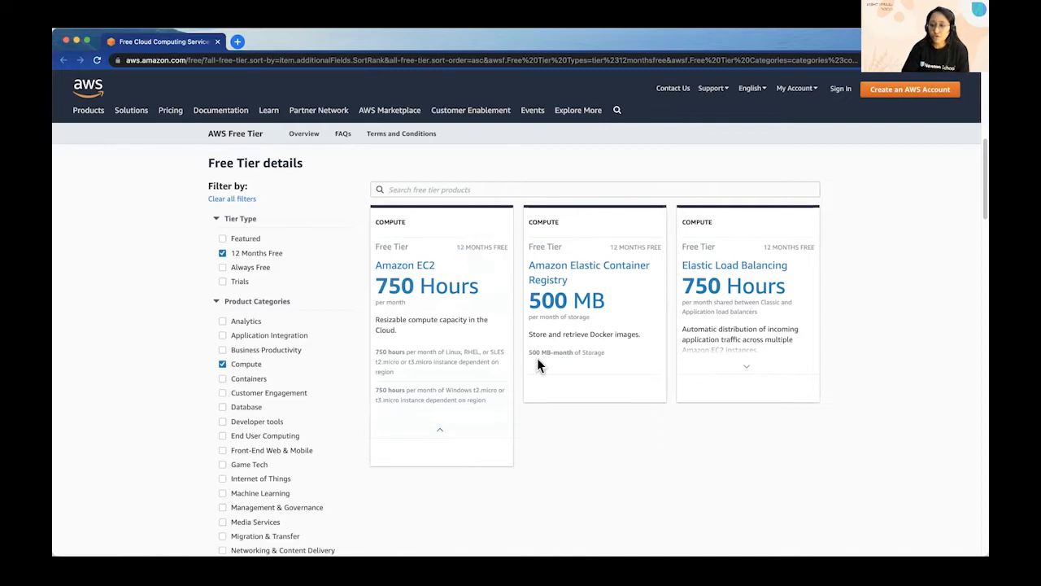
{"action": "mouse_move", "coordinate": [603, 438]}
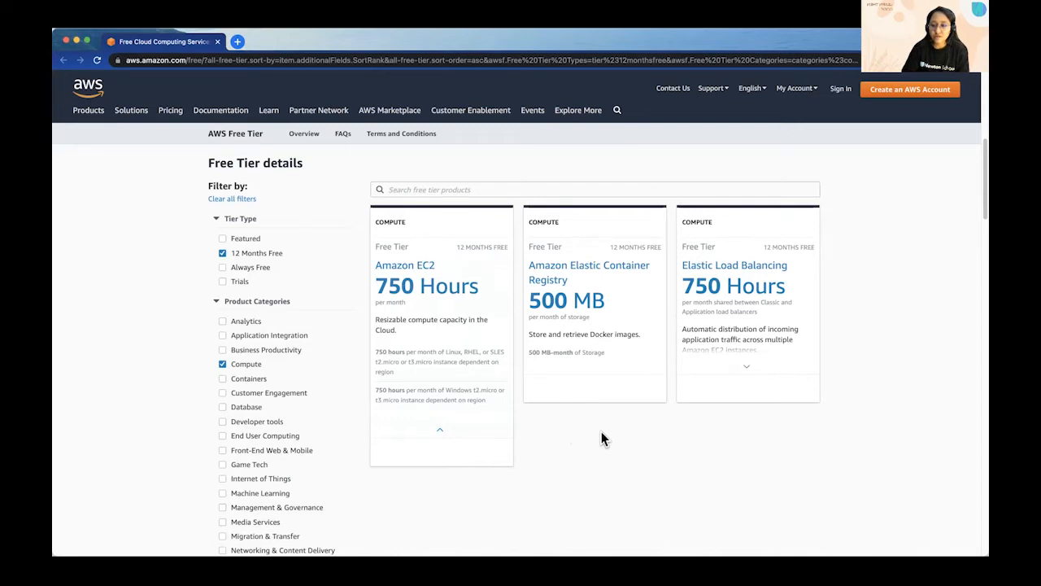
{"action": "mouse_move", "coordinate": [610, 442]}
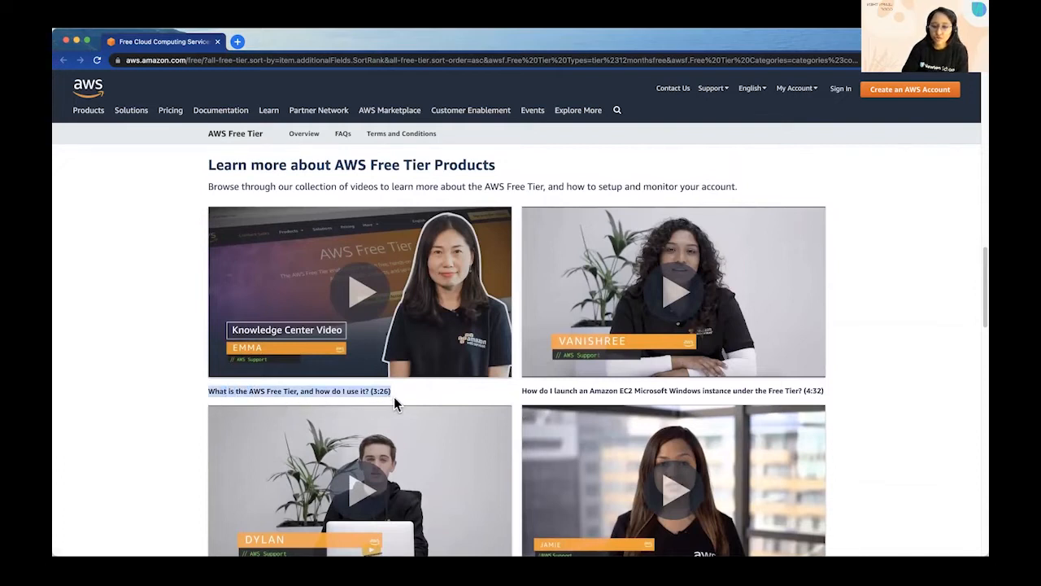
Step: Scroll past the videos to the FAQs with the Consolidated Billing question expanded
{"action": "scroll", "scroll_direction": "down", "scroll_amount": 3}
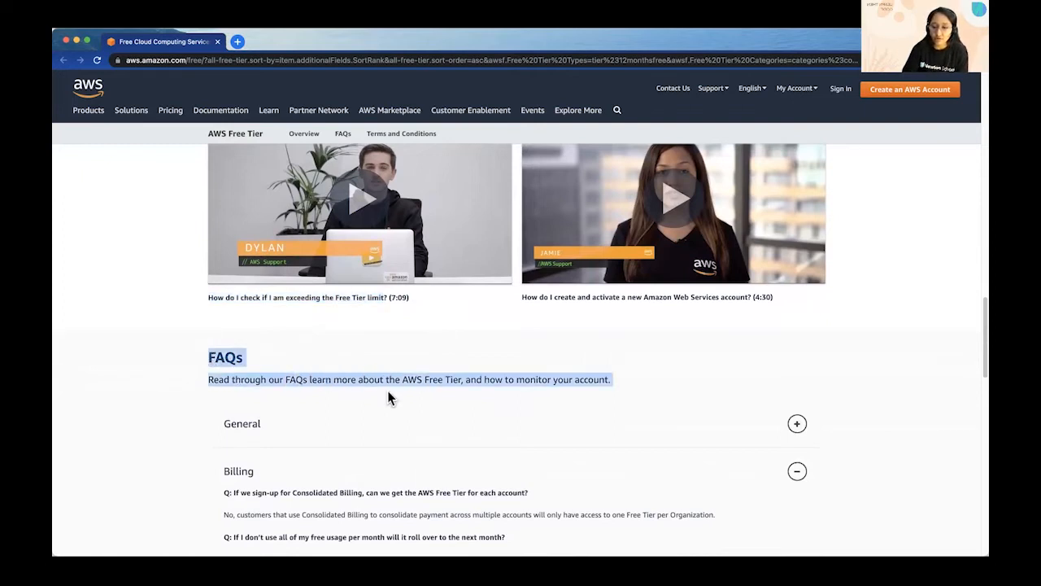
Step: Read the Billing FAQs, then return to the top and open the Sign up for AWS form
{"action": "scroll", "scroll_direction": "down", "scroll_amount": 3}
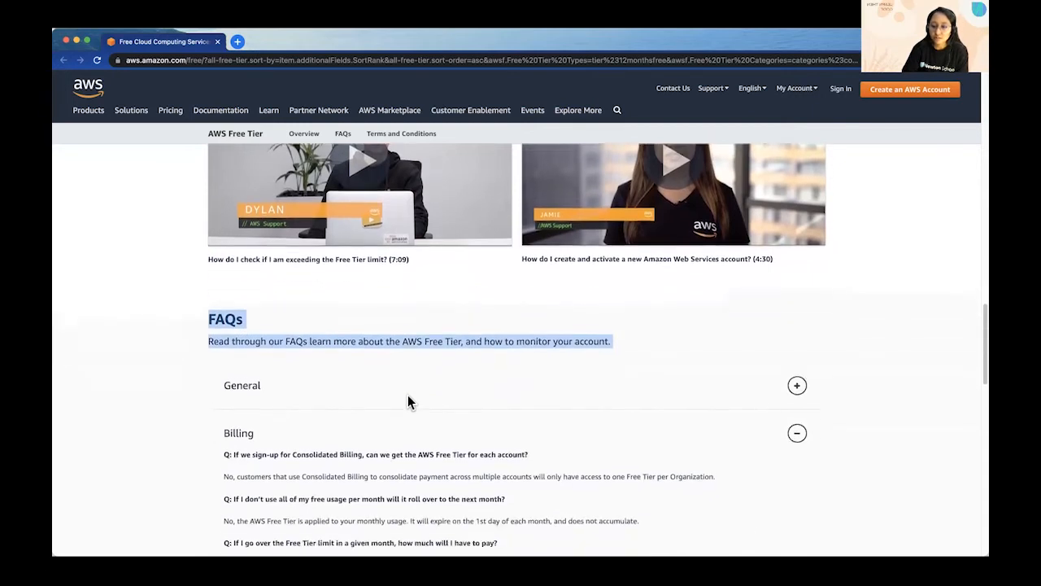
{"action": "scroll", "scroll_direction": "down", "scroll_amount": 3}
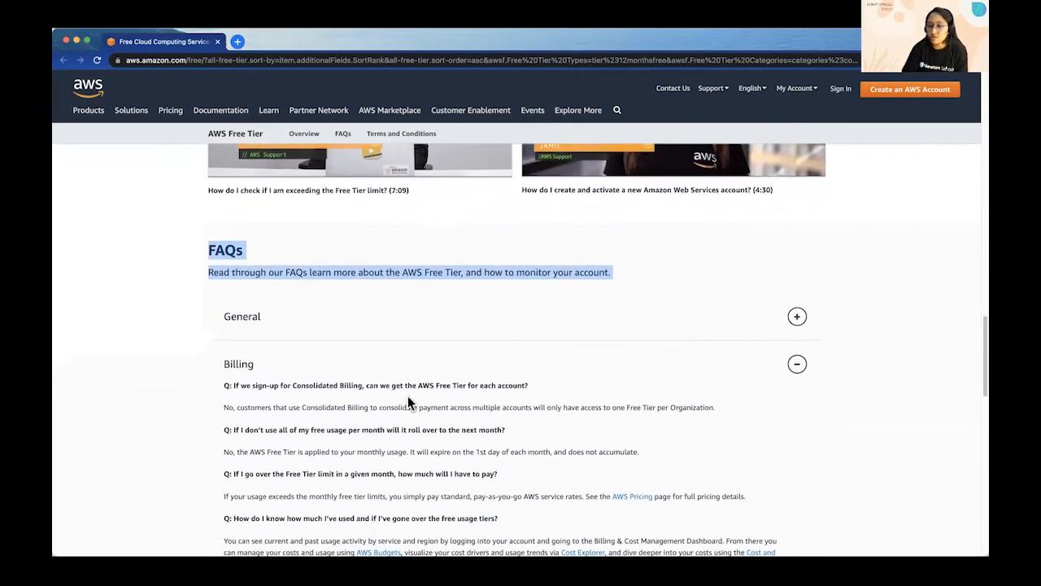
{"action": "scroll", "scroll_direction": "down", "scroll_amount": 3}
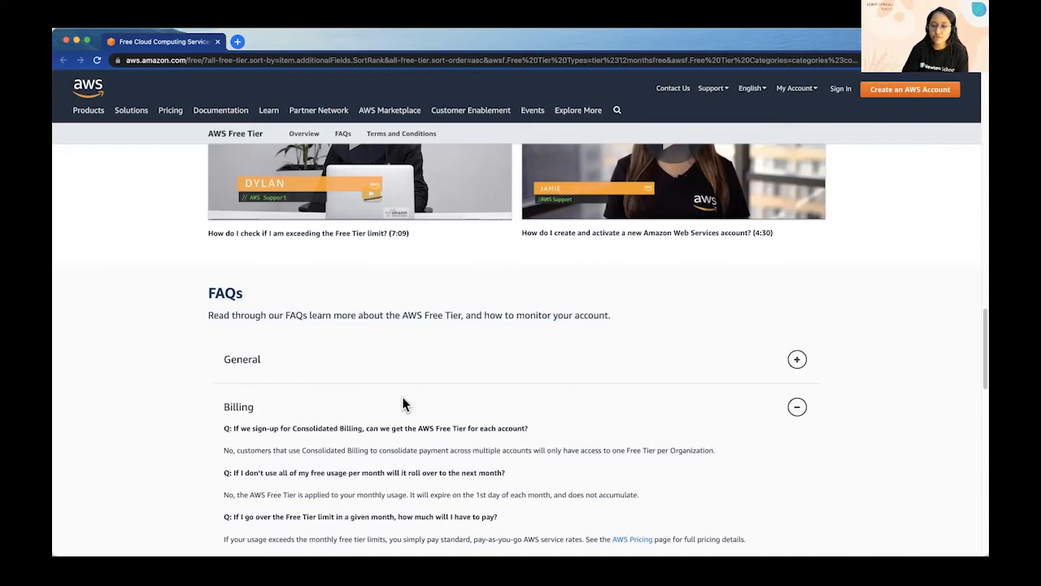
{"action": "mouse_move", "coordinate": [406, 406]}
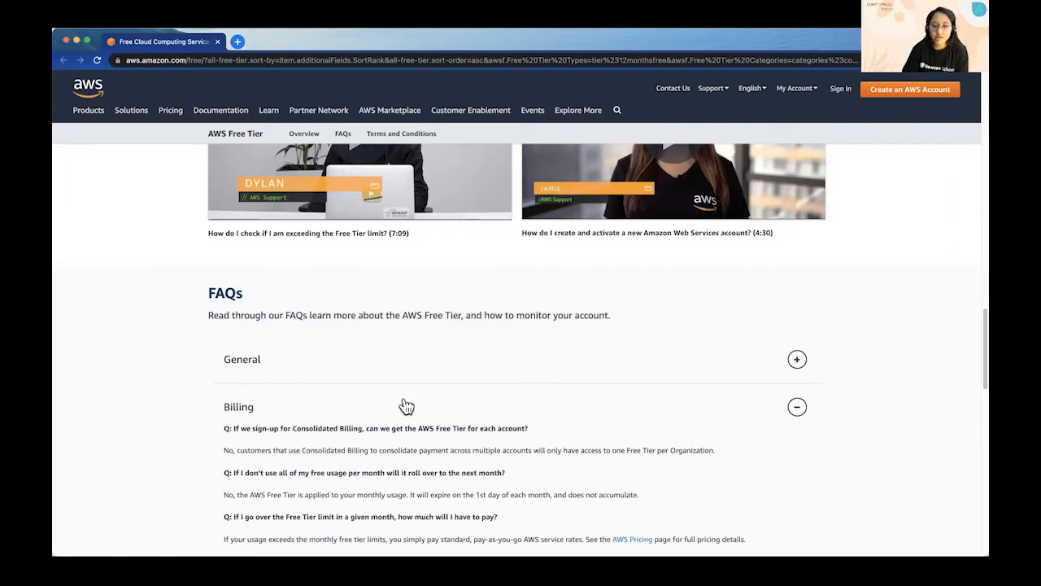
{"action": "scroll", "scroll_direction": "down", "scroll_amount": 3}
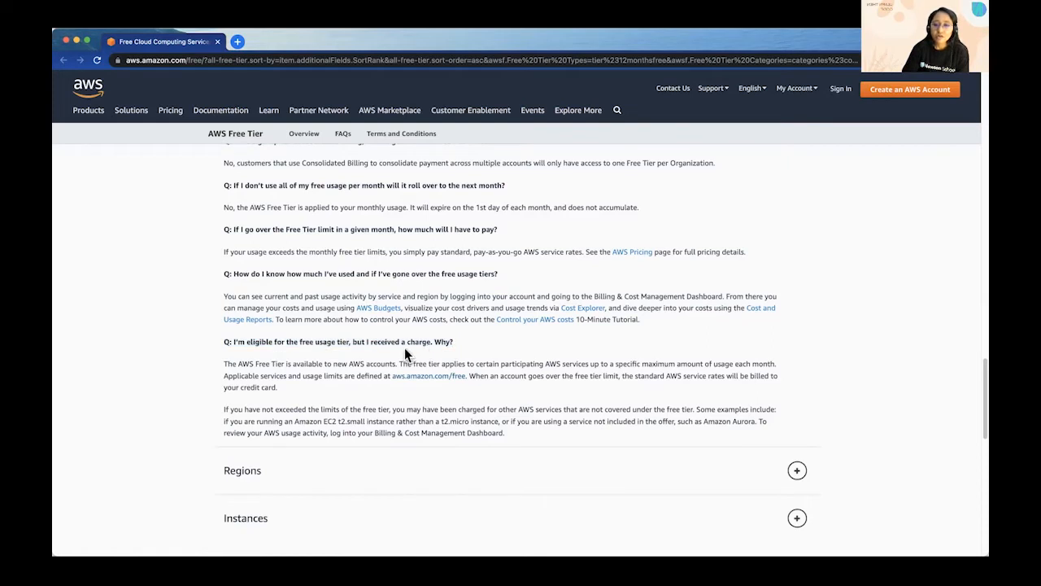
{"action": "scroll", "scroll_direction": "down", "scroll_amount": 3}
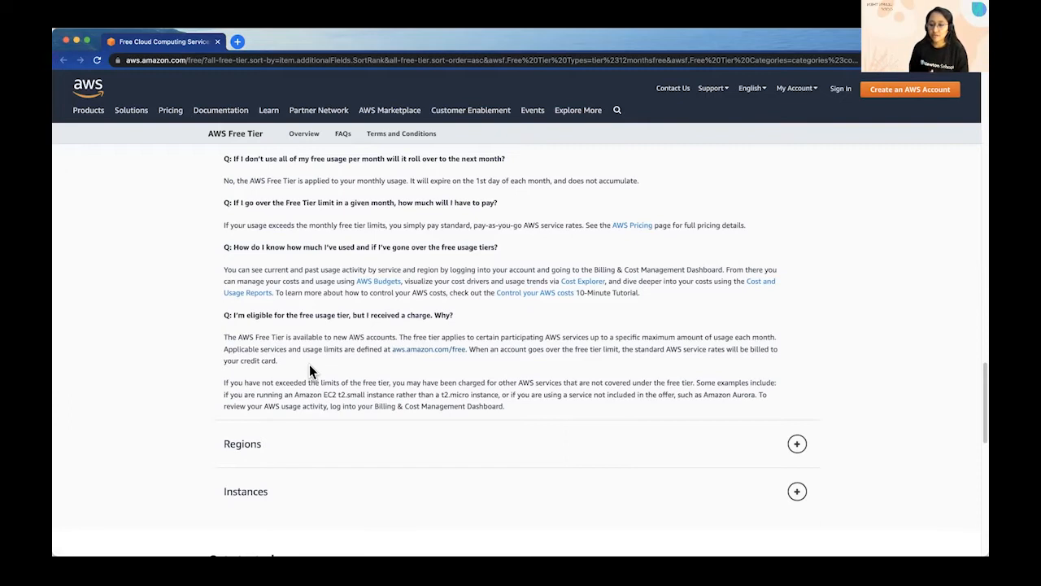
{"action": "scroll", "scroll_direction": "down", "scroll_amount": 3}
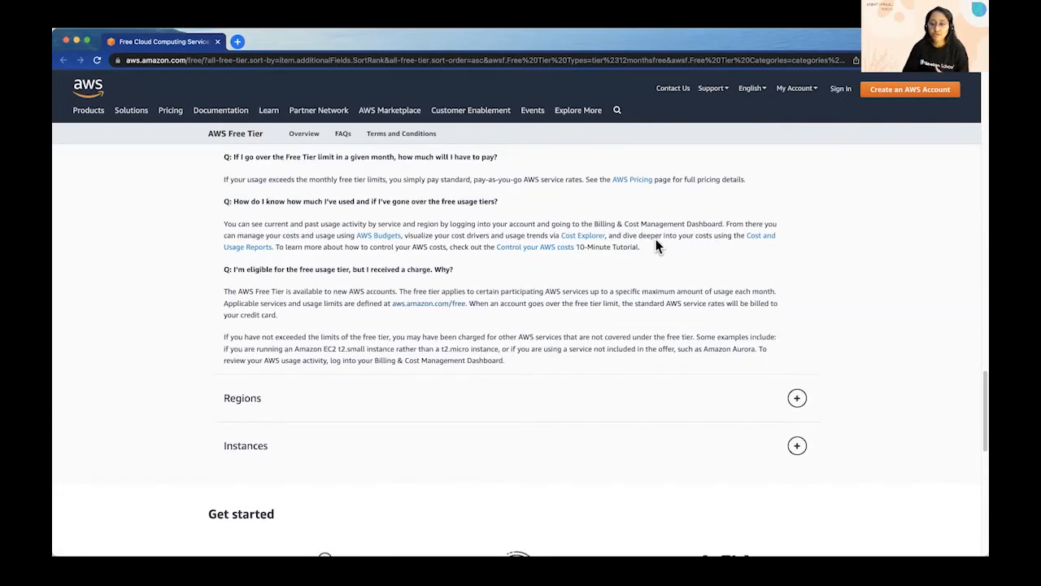
{"action": "mouse_move", "coordinate": [594, 334]}
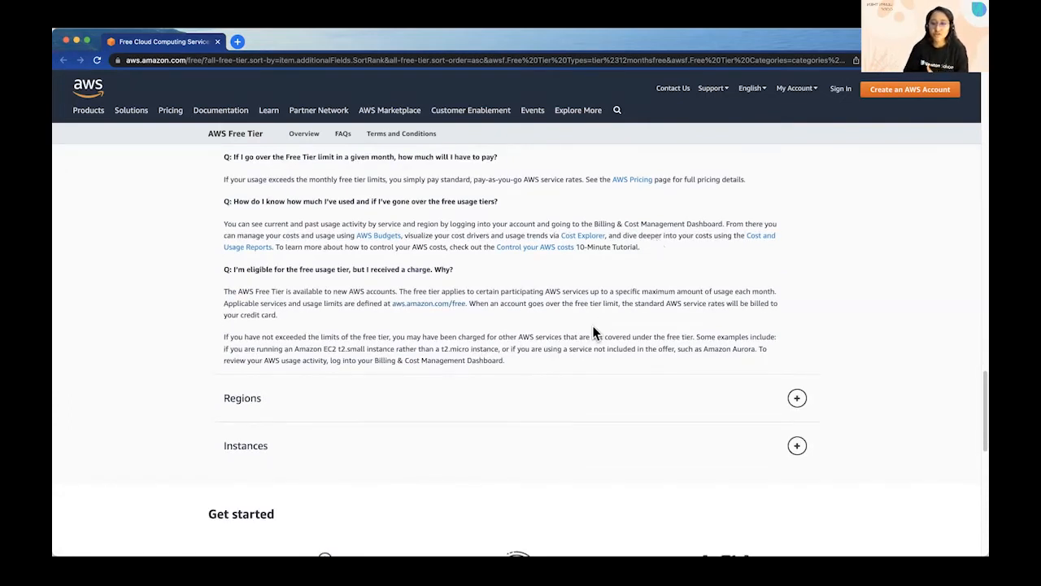
{"action": "mouse_move", "coordinate": [414, 370]}
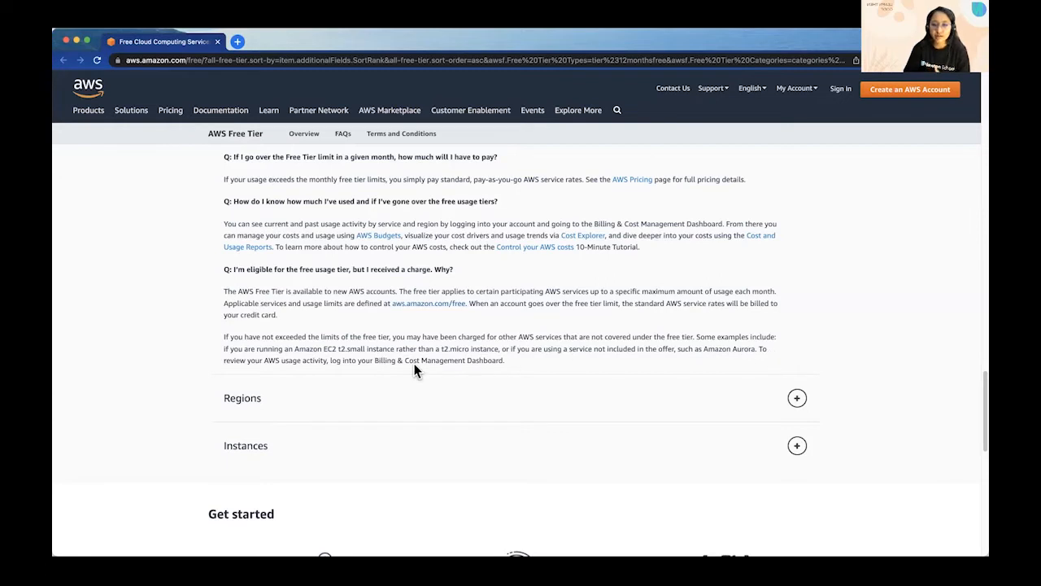
{"action": "mouse_move", "coordinate": [466, 373]}
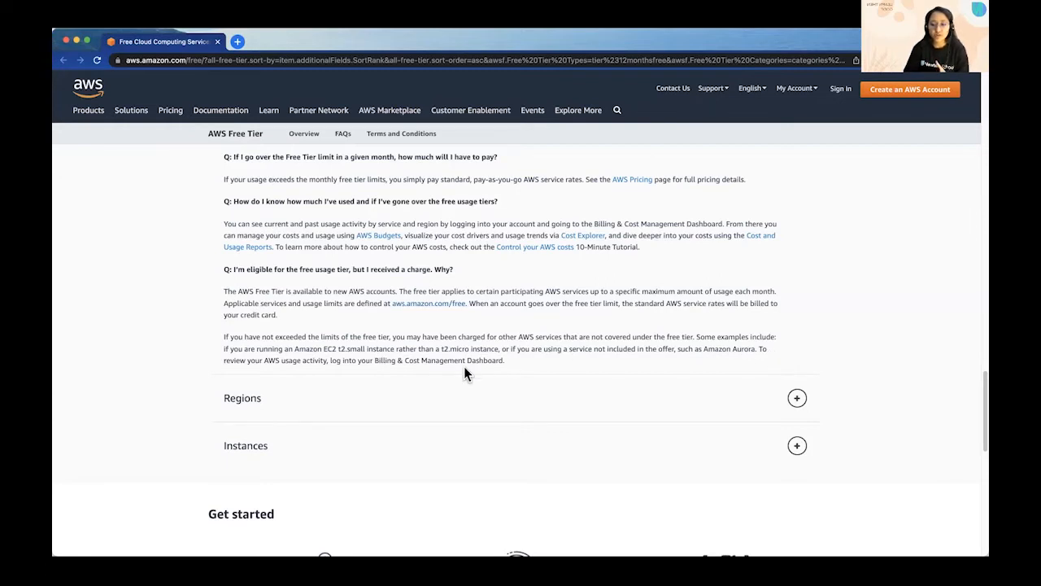
{"action": "mouse_move", "coordinate": [468, 355]}
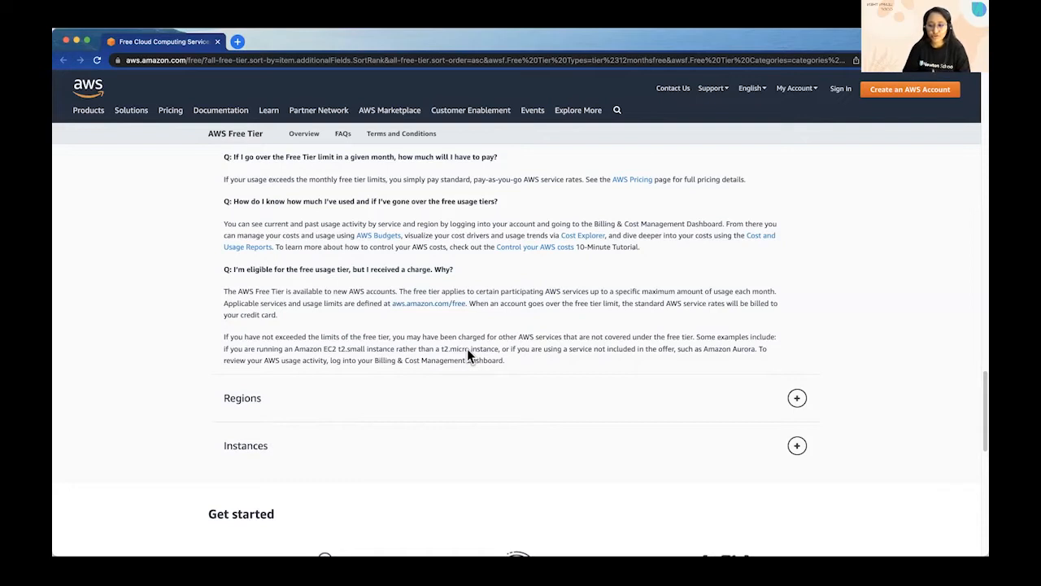
{"action": "scroll", "scroll_direction": "up", "scroll_amount": 3}
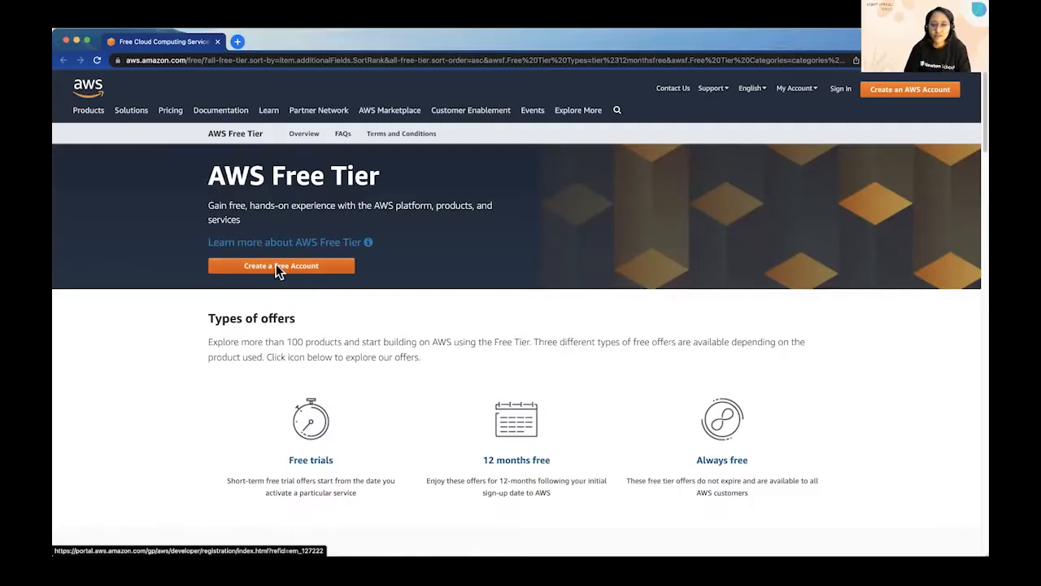
{"action": "mouse_move", "coordinate": [281, 275]}
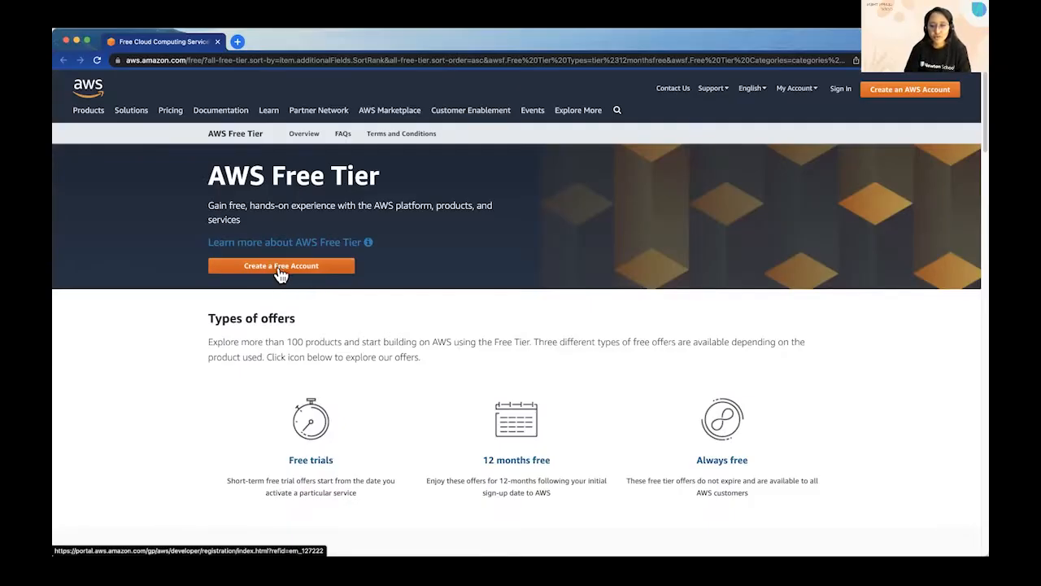
{"action": "left_click", "coordinate": [282, 266]}
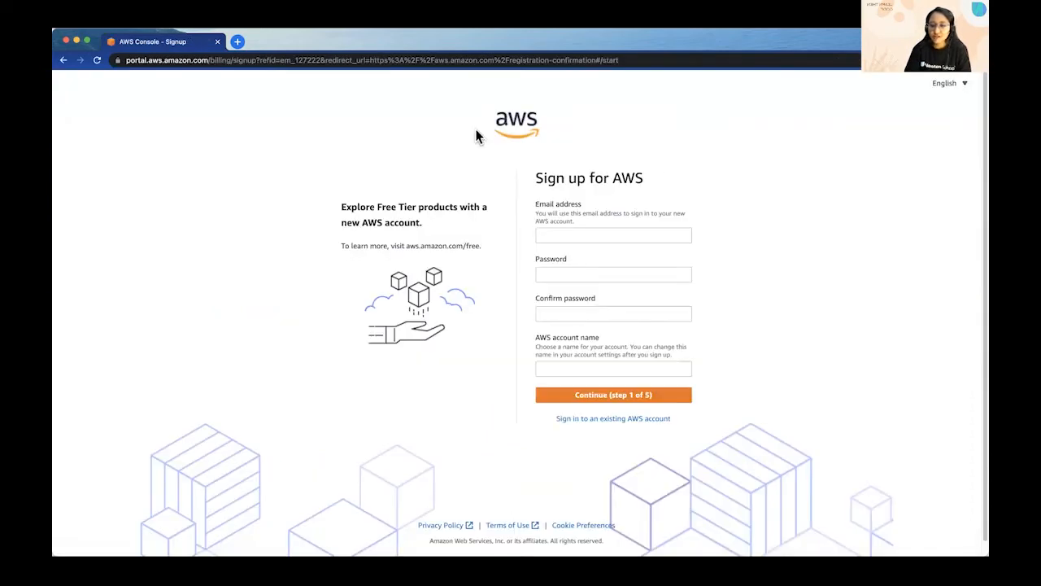
{"action": "mouse_move", "coordinate": [613, 195]}
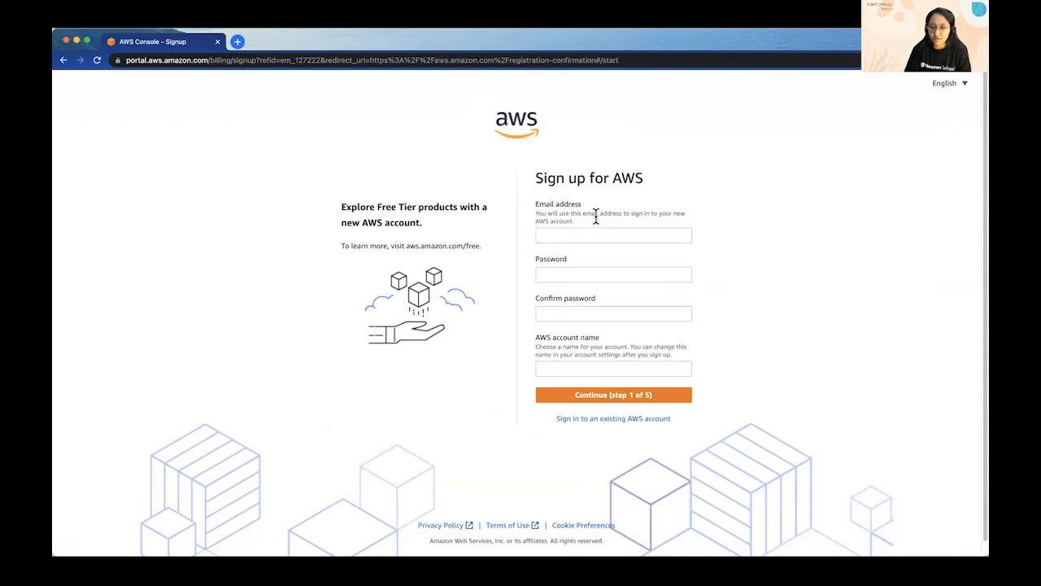
{"action": "mouse_move", "coordinate": [590, 248]}
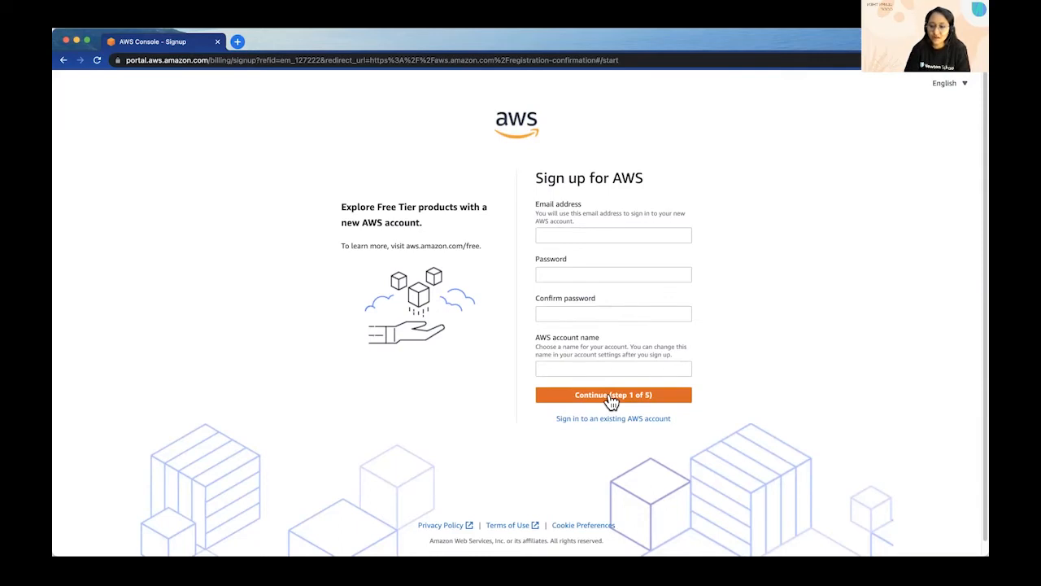
{"action": "mouse_move", "coordinate": [681, 155]}
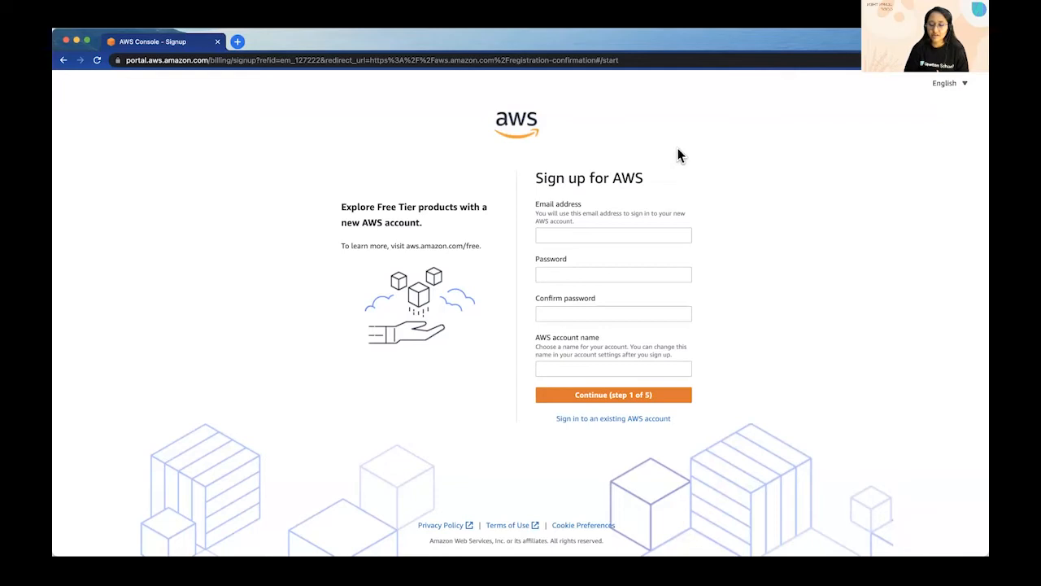
{"action": "mouse_move", "coordinate": [678, 155]}
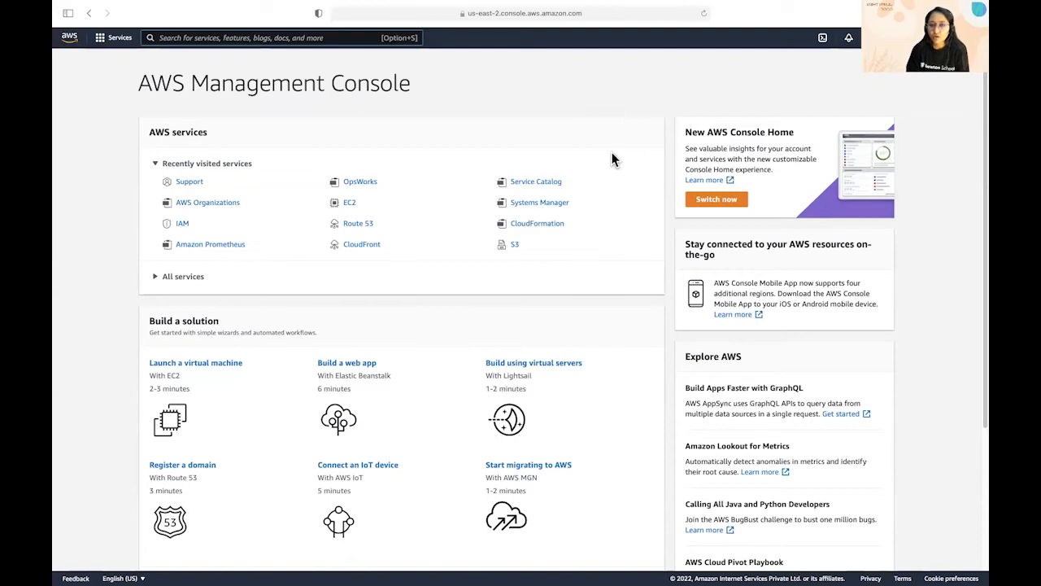
{"action": "mouse_move", "coordinate": [453, 130]}
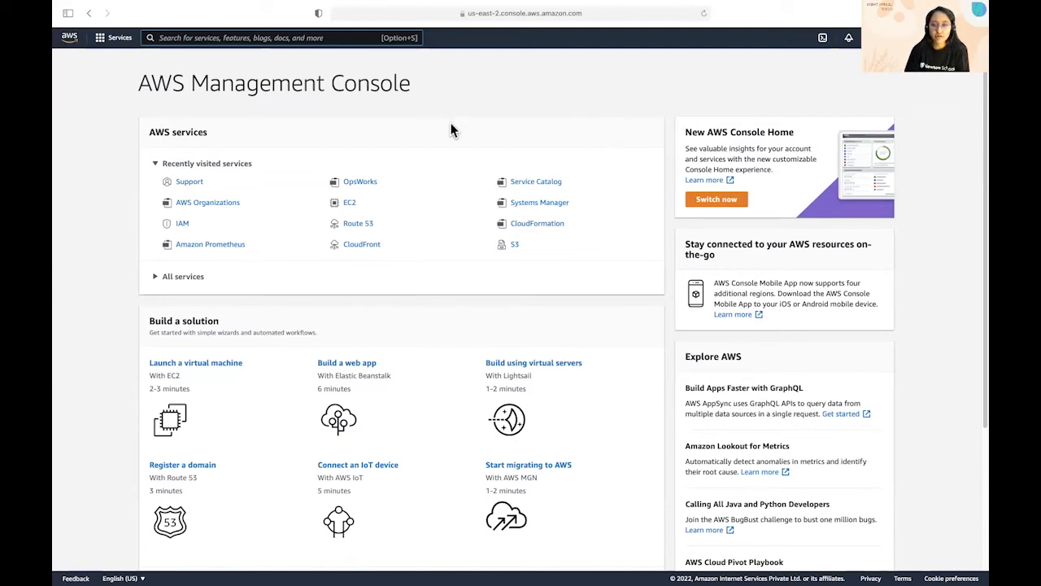
{"action": "mouse_move", "coordinate": [722, 199]}
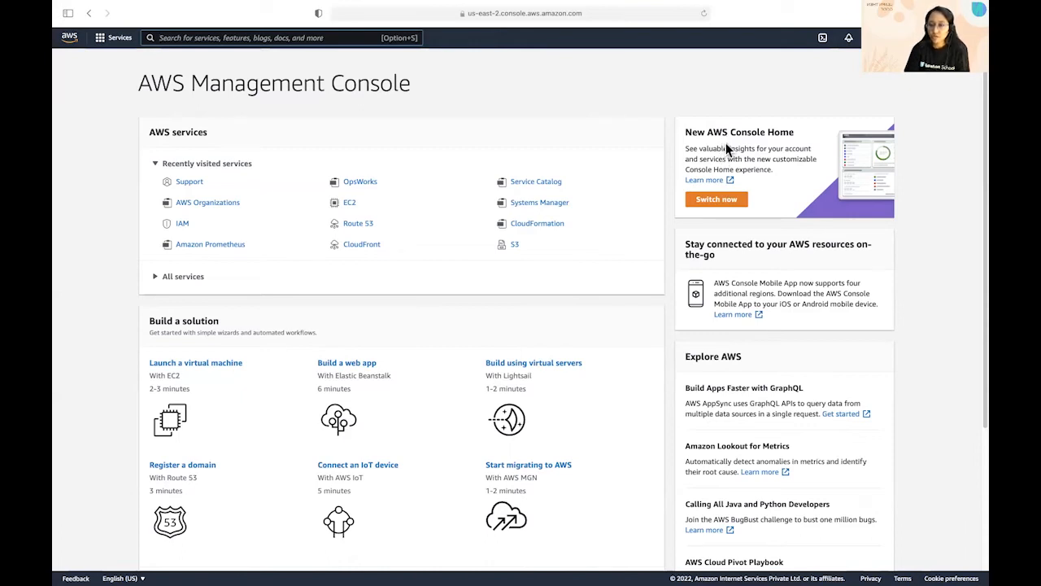
{"action": "left_click", "coordinate": [111, 38]}
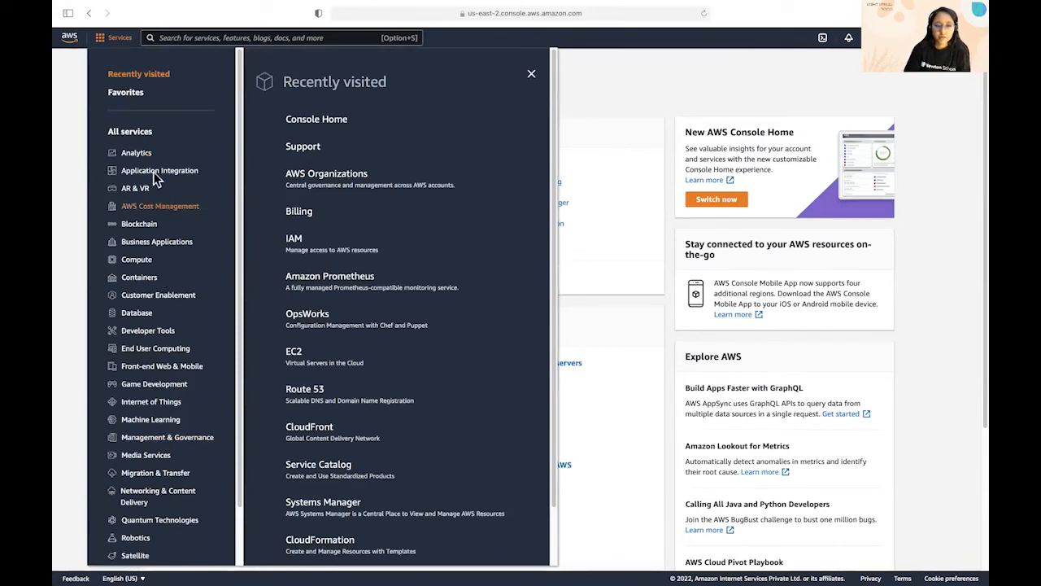
{"action": "mouse_move", "coordinate": [167, 257]}
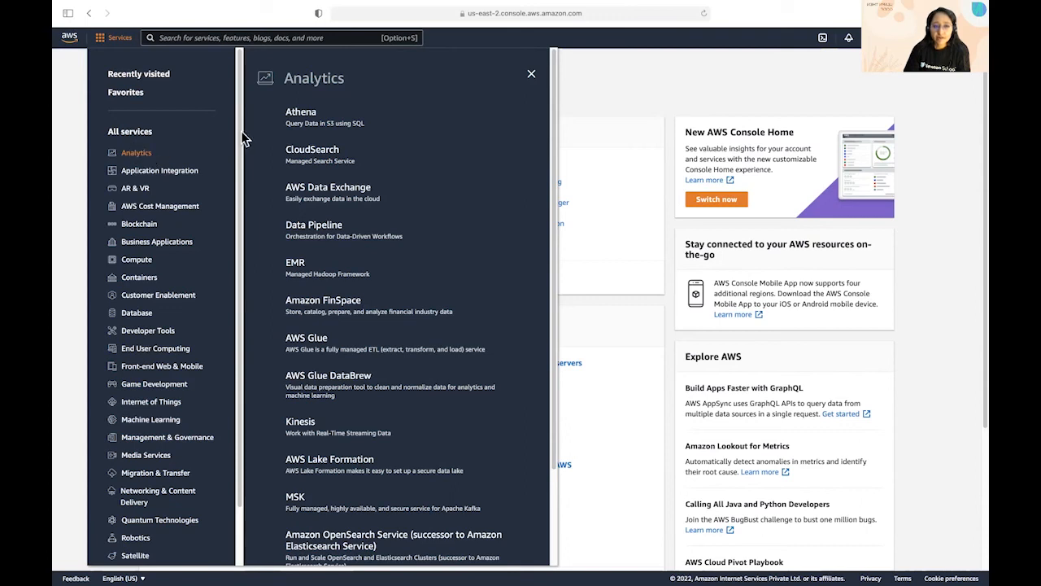
{"action": "mouse_move", "coordinate": [312, 149]}
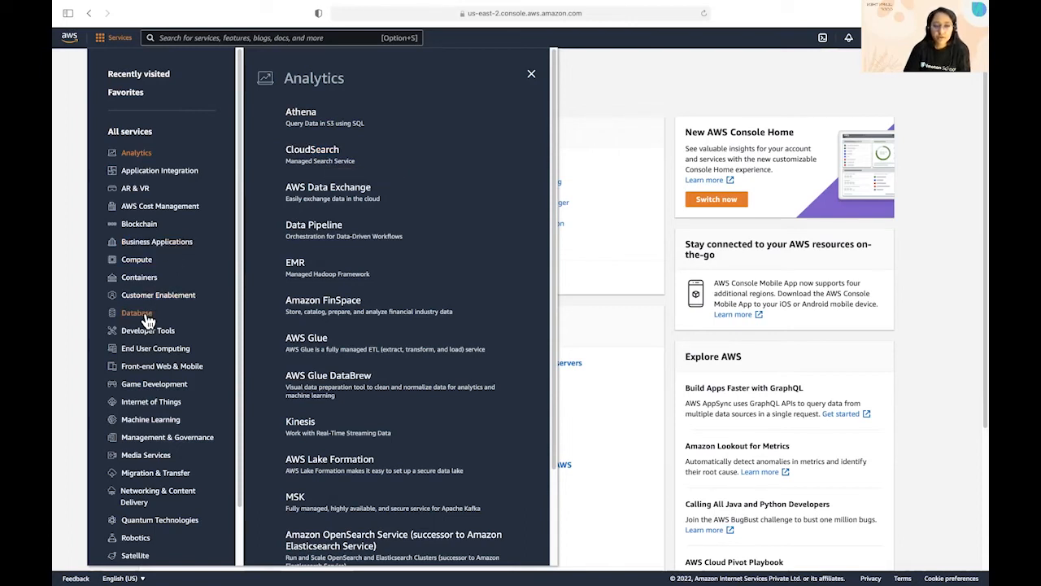
{"action": "left_click", "coordinate": [136, 312]}
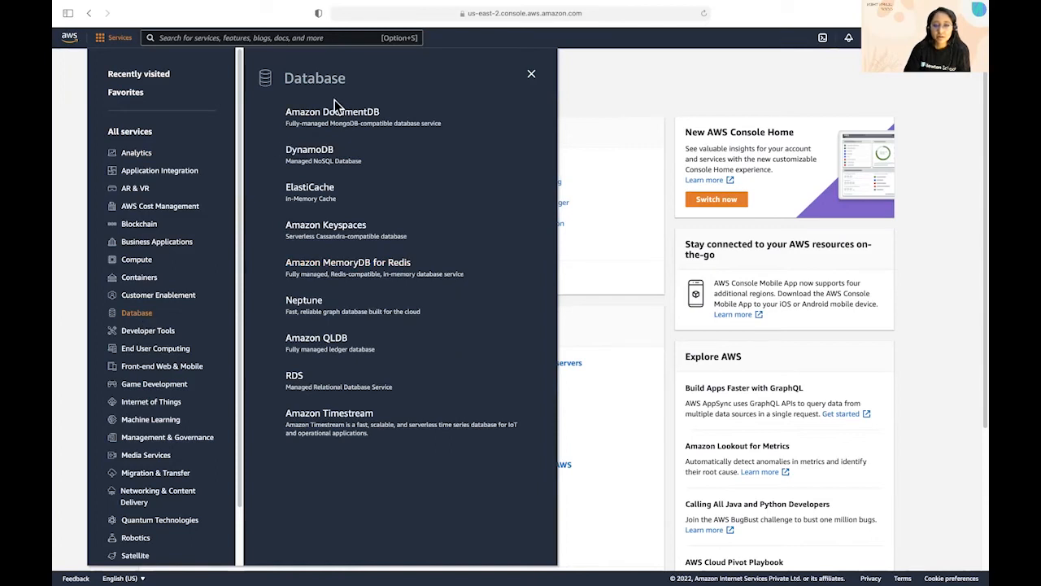
{"action": "left_click_drag", "start_coordinate": [332, 111], "coordinate": [342, 434]}
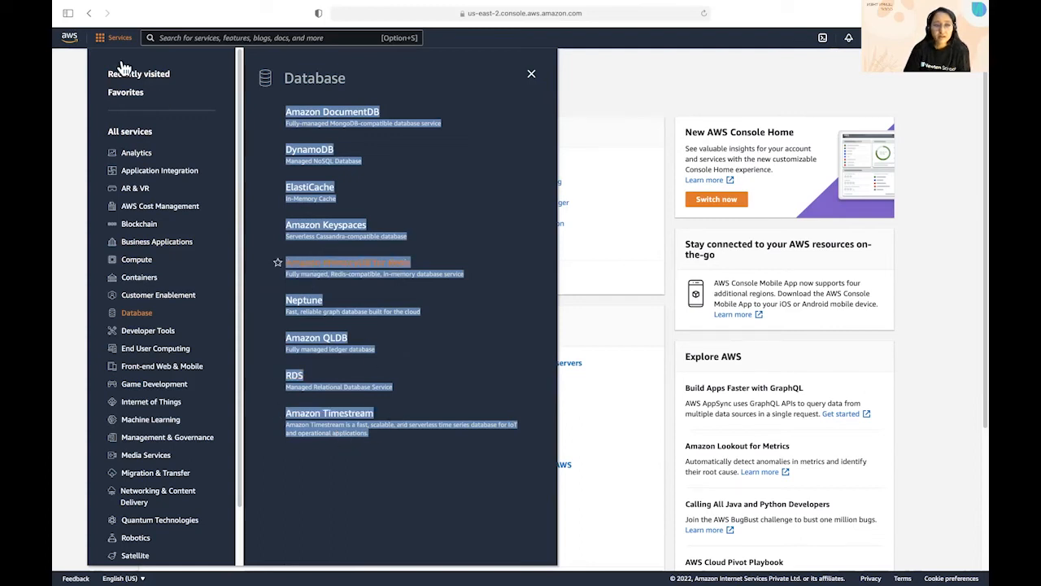
{"action": "left_click", "coordinate": [138, 73]}
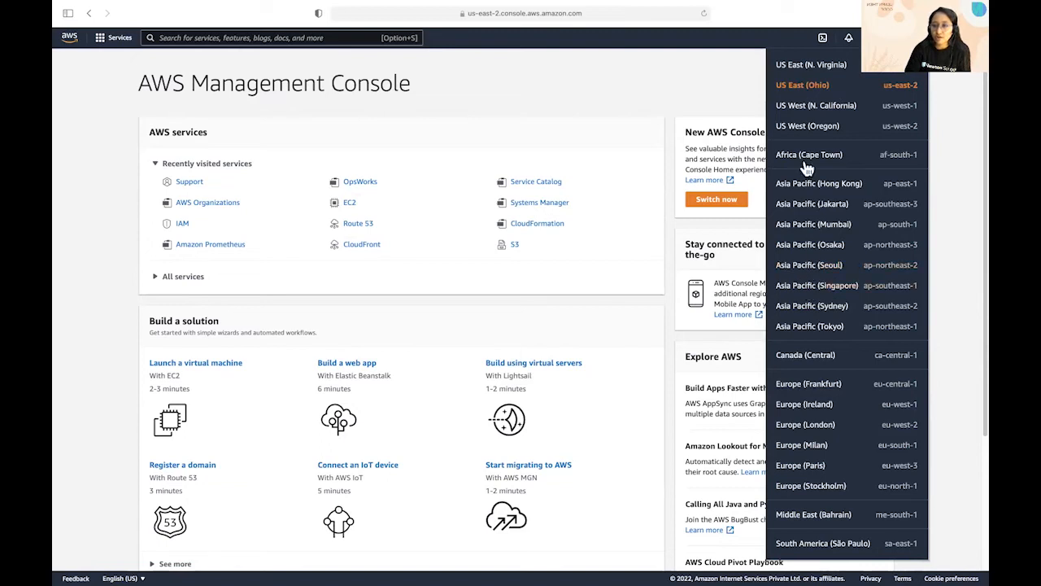
{"action": "left_click", "coordinate": [823, 38]}
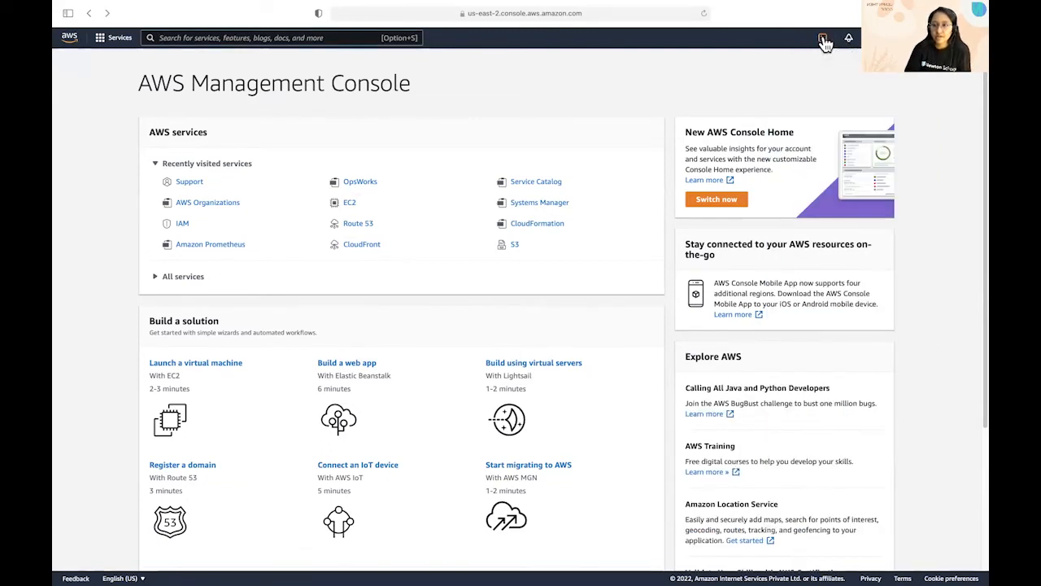
{"action": "left_click", "coordinate": [823, 37]}
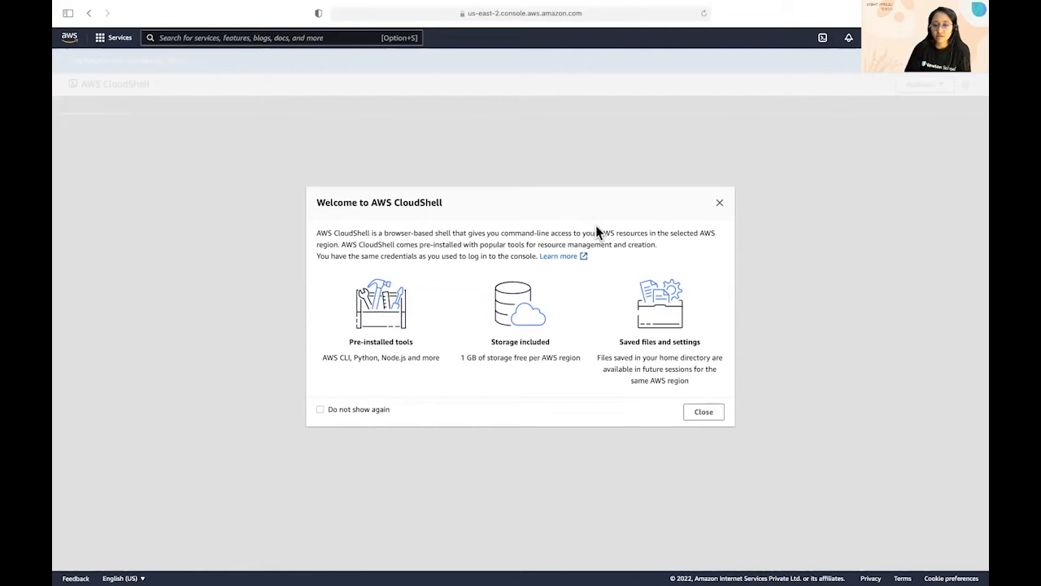
{"action": "mouse_move", "coordinate": [599, 235]}
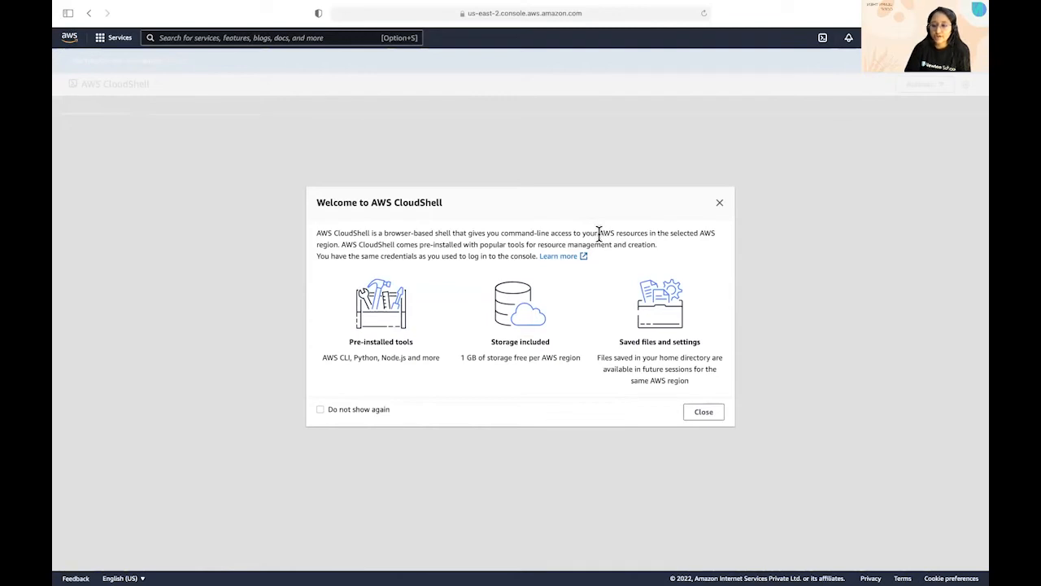
{"action": "mouse_move", "coordinate": [606, 246]}
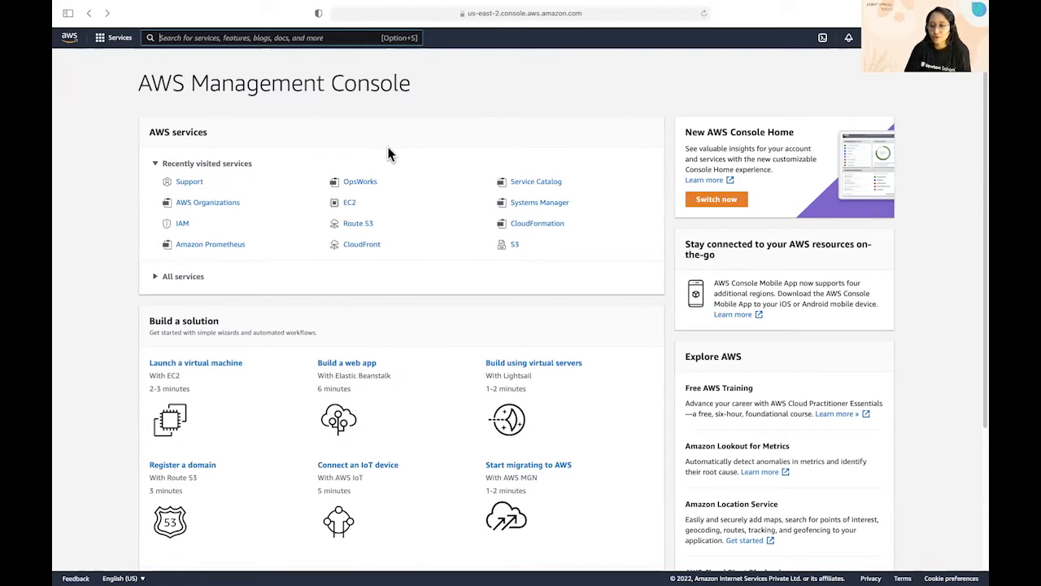
{"action": "left_click", "coordinate": [849, 37]}
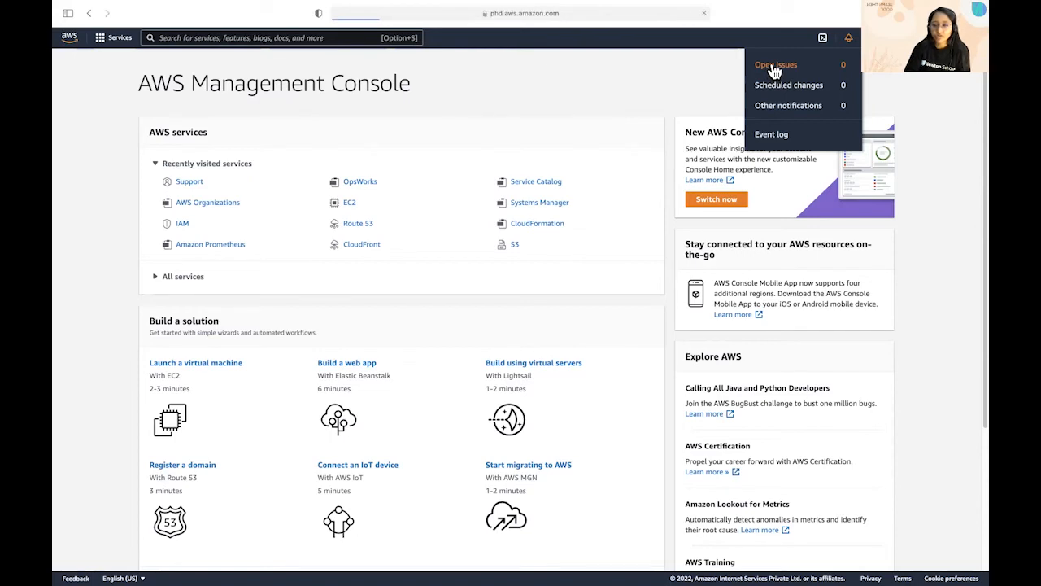
{"action": "left_click", "coordinate": [776, 64]}
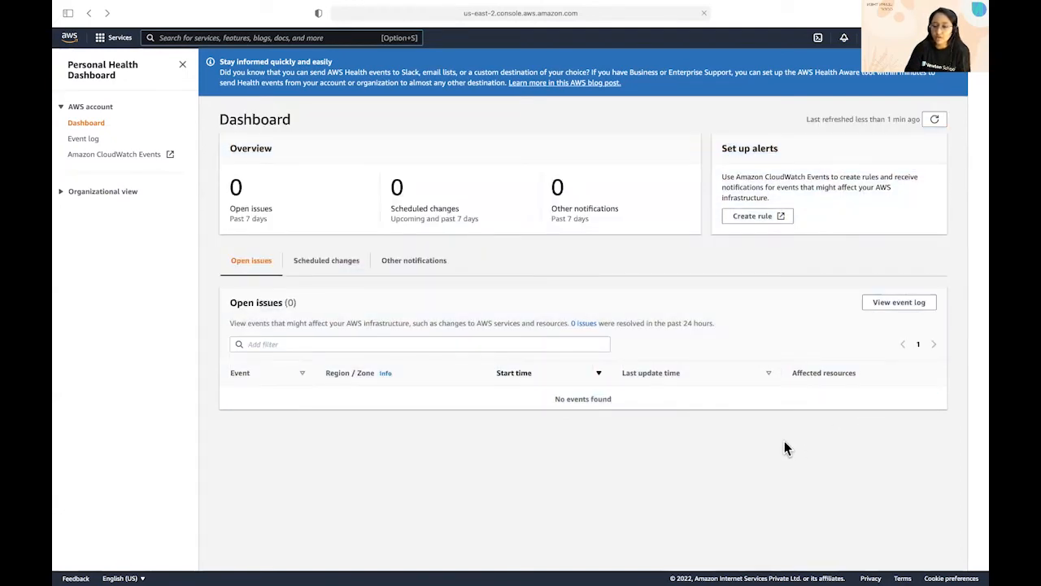
{"action": "mouse_move", "coordinate": [670, 254]}
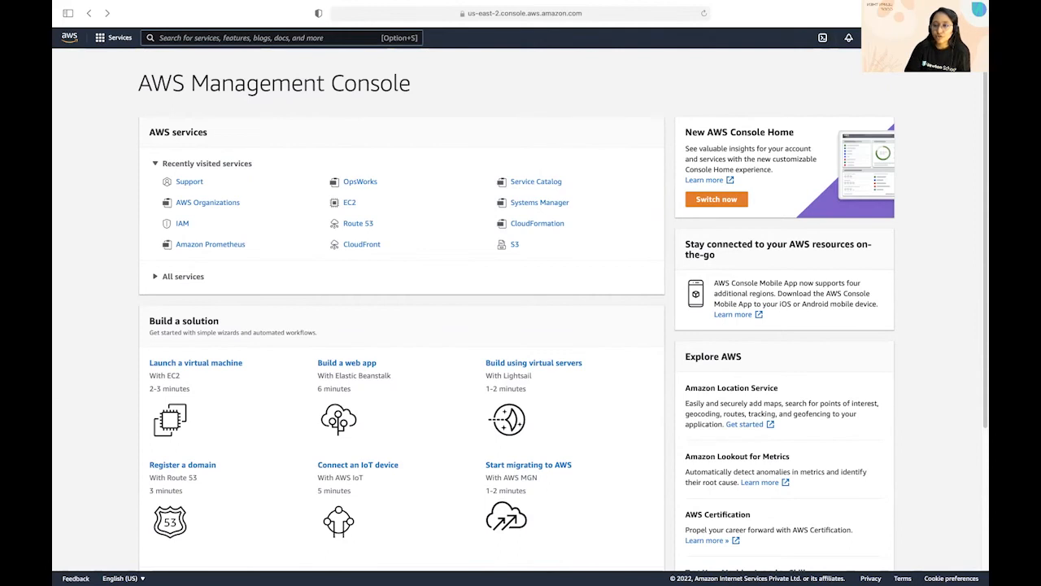
Step: Open the Billing & Cost Management Dashboard from the account menu, showing 0.00 INR spend
{"action": "left_click", "coordinate": [849, 37]}
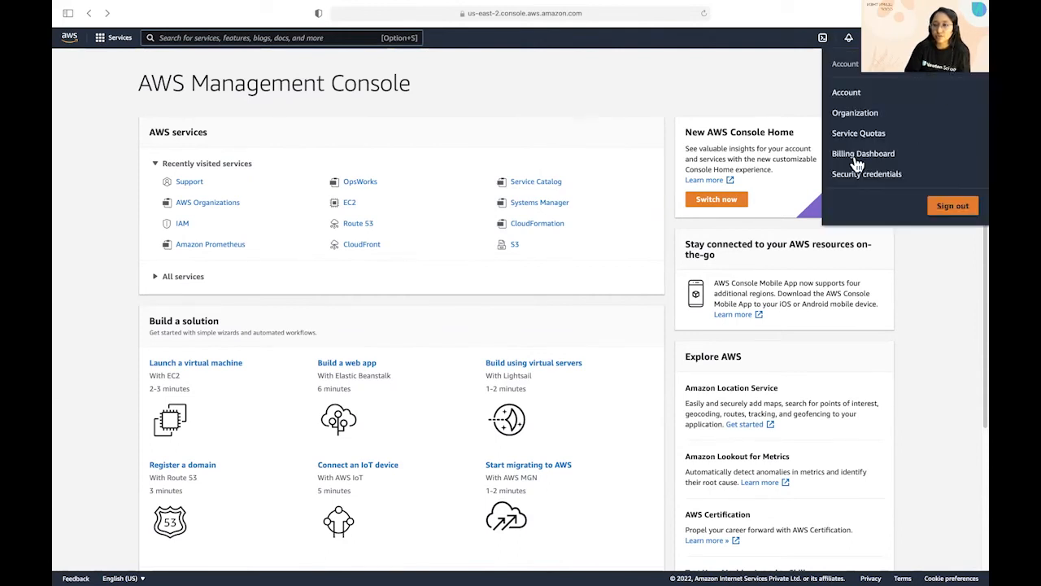
{"action": "left_click", "coordinate": [864, 153]}
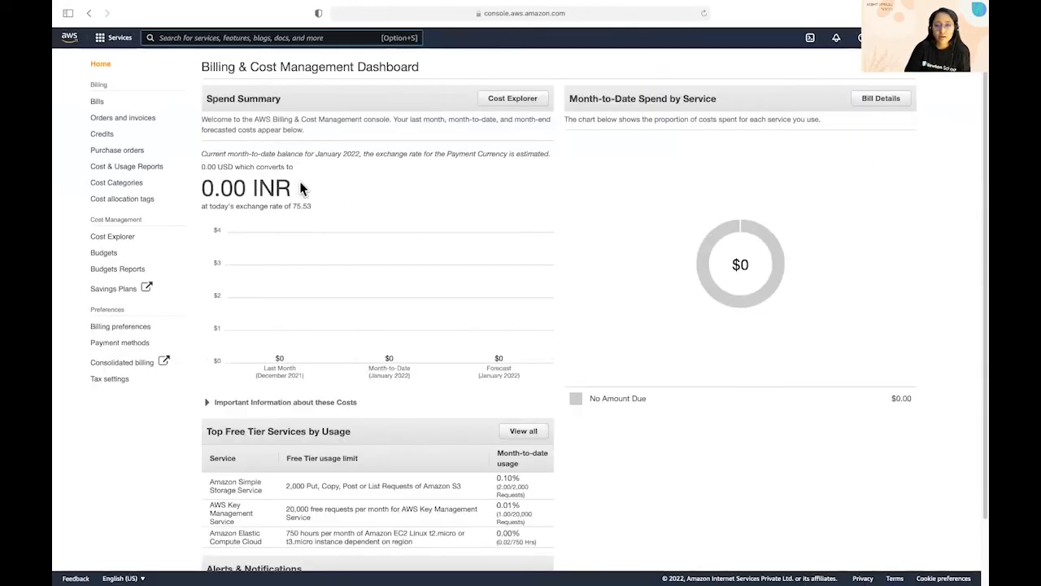
{"action": "mouse_move", "coordinate": [534, 284]}
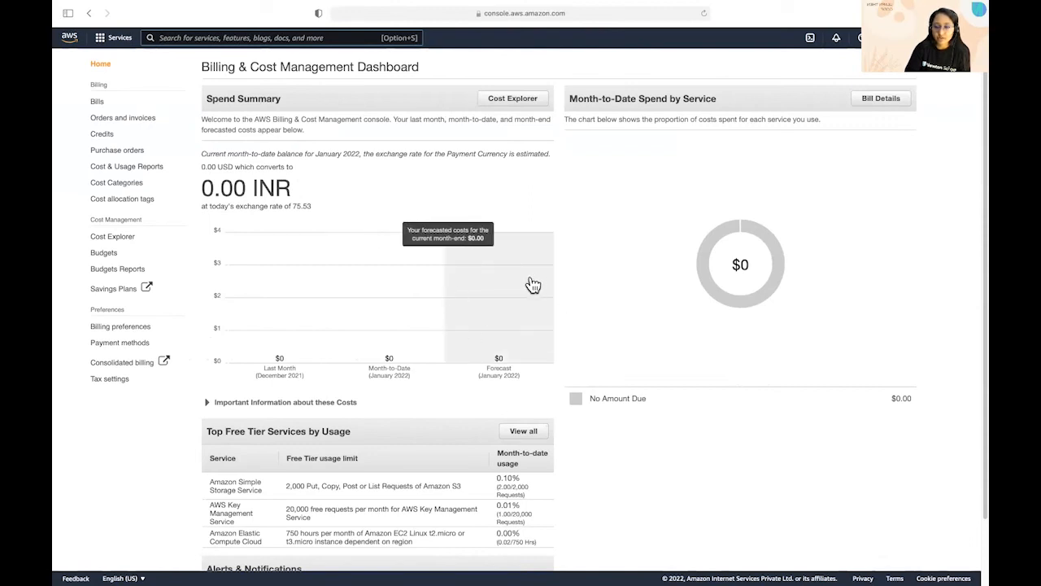
{"action": "mouse_move", "coordinate": [483, 311]}
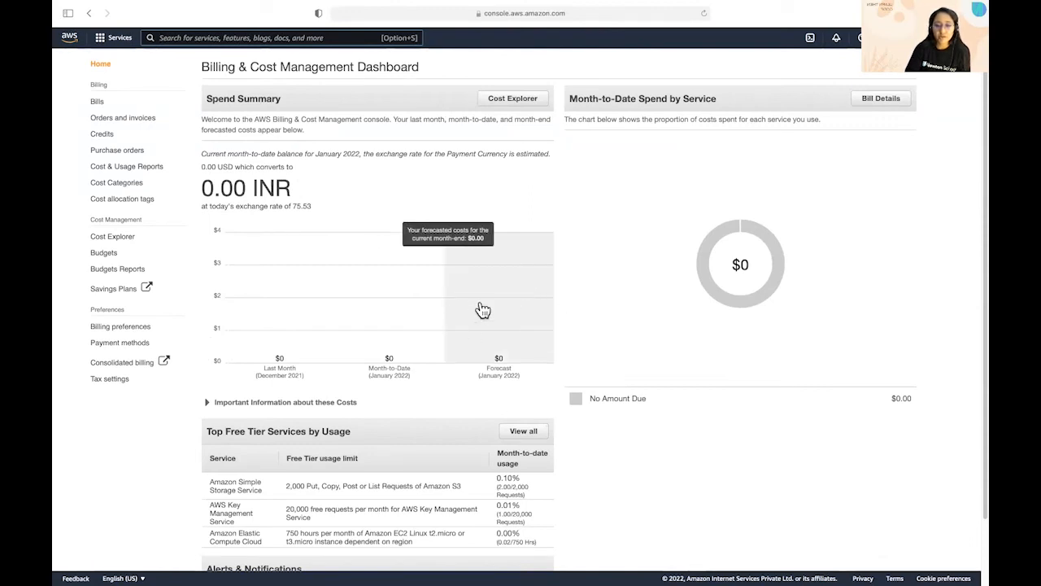
{"action": "mouse_move", "coordinate": [415, 340]}
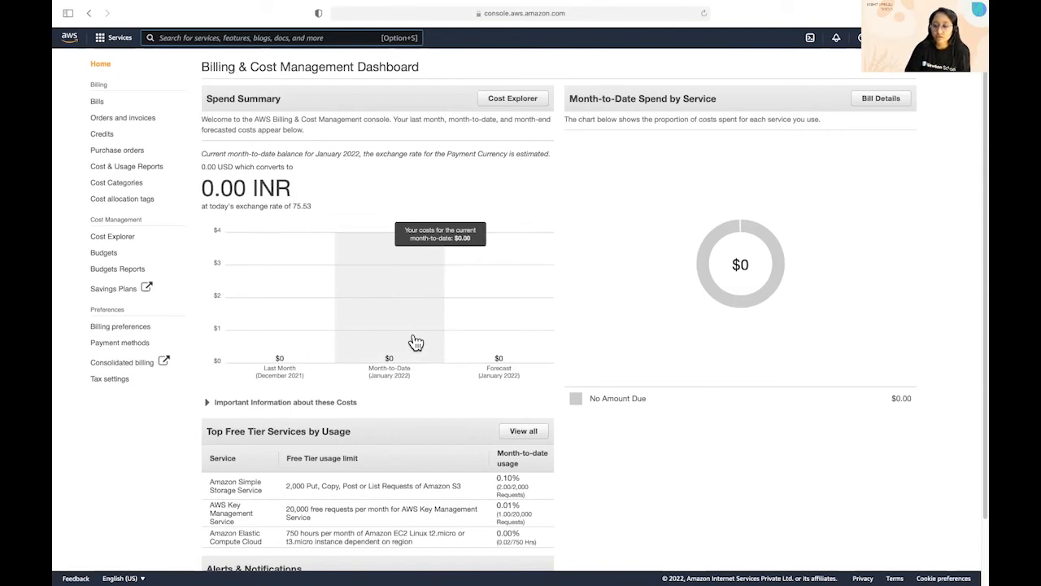
{"action": "scroll", "scroll_direction": "down", "scroll_amount": 3}
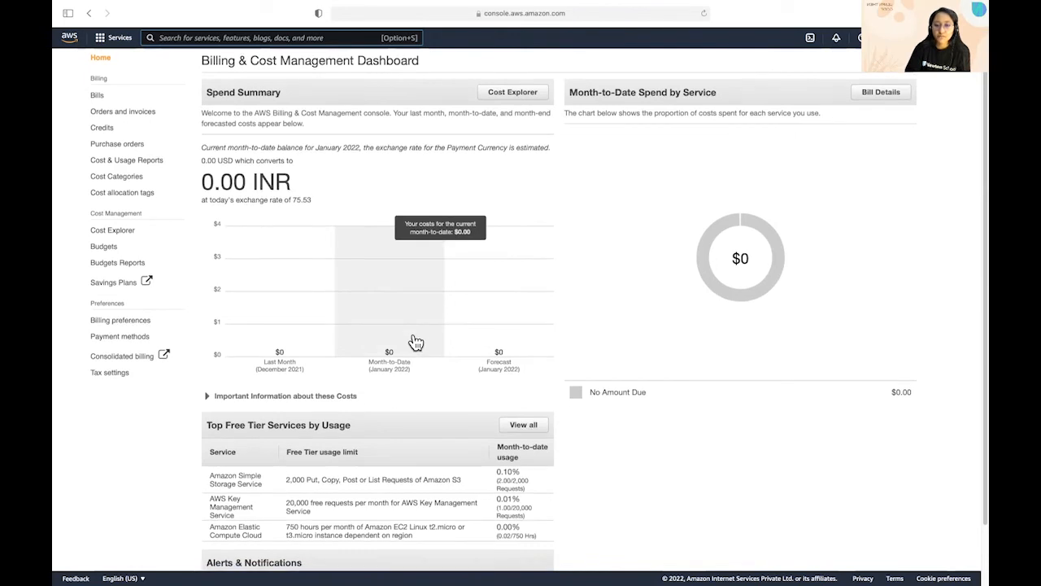
{"action": "scroll", "scroll_direction": "down", "scroll_amount": 3}
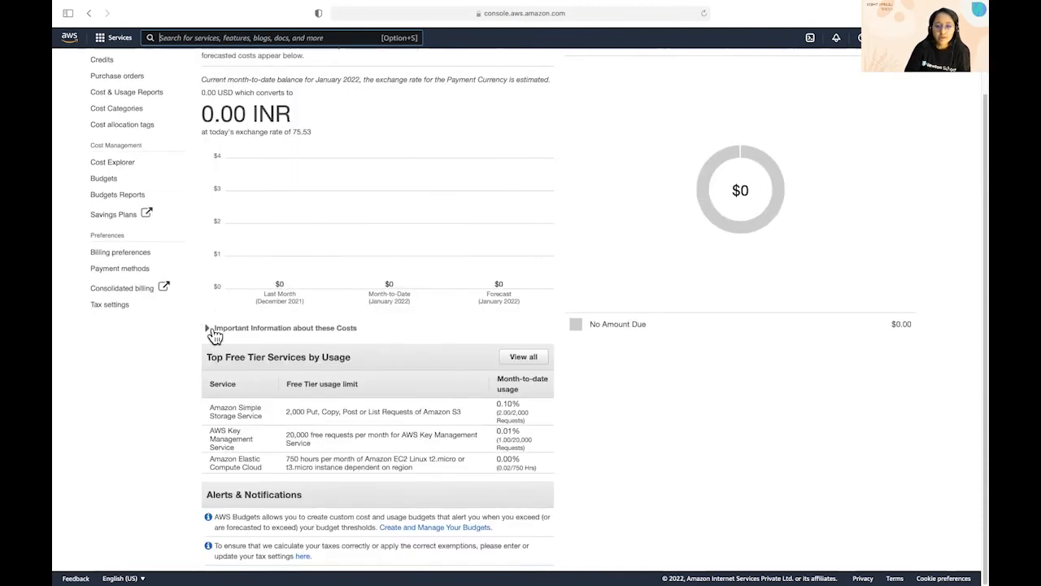
Step: Expand and highlight the cost information notes, then highlight the Top Free Tier Services heading
{"action": "left_click", "coordinate": [207, 327]}
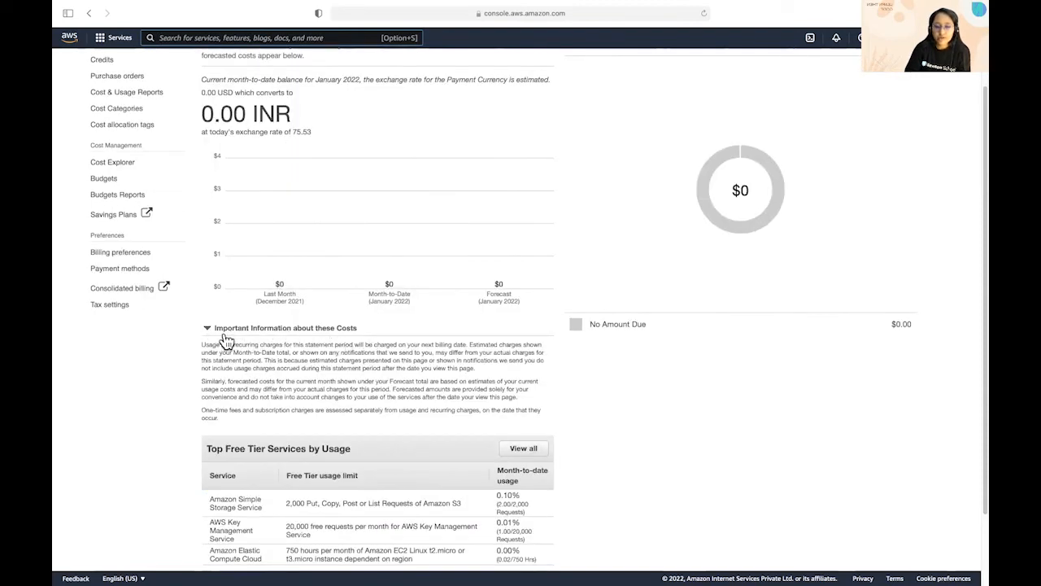
{"action": "left_click_drag", "start_coordinate": [228, 340], "coordinate": [405, 406]}
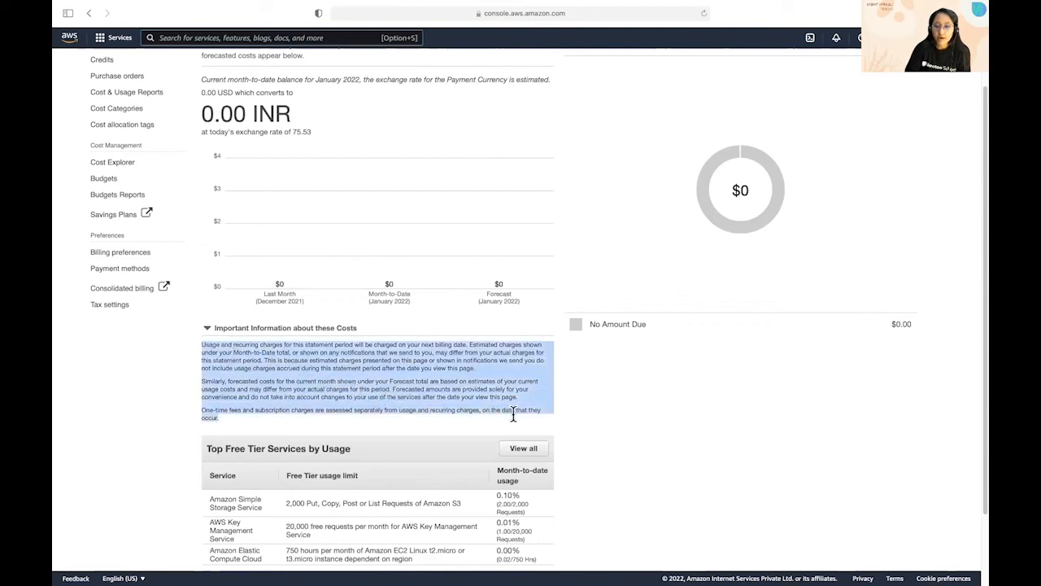
{"action": "scroll", "scroll_direction": "down", "scroll_amount": 3}
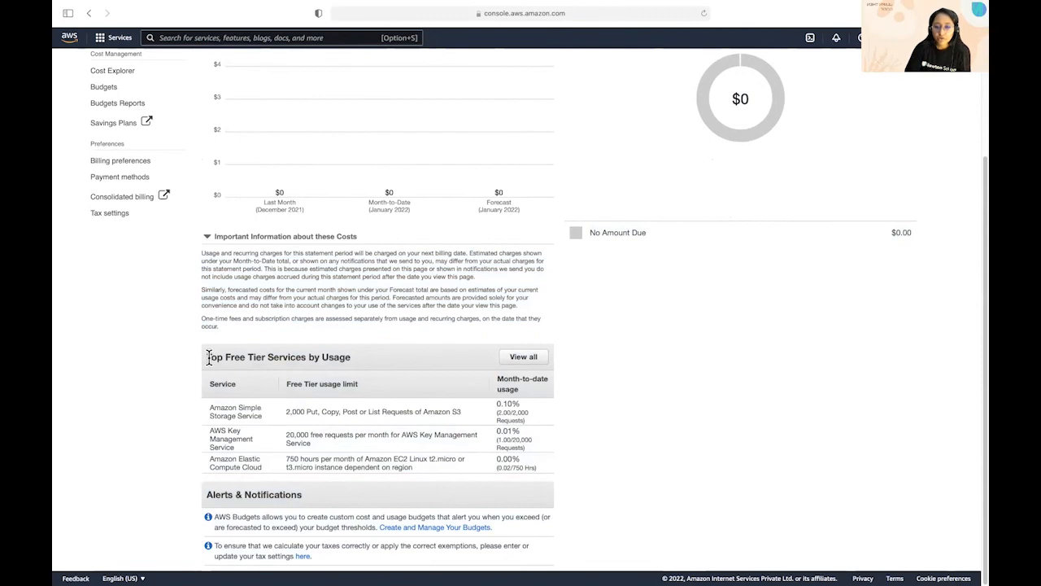
{"action": "left_click_drag", "start_coordinate": [209, 356], "coordinate": [354, 357]}
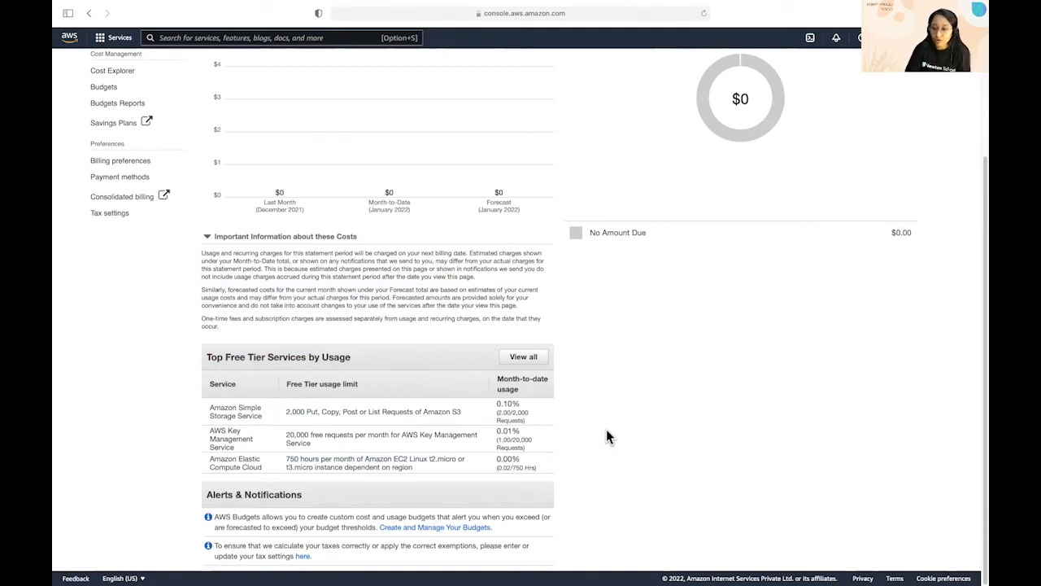
Step: Open Billing preferences, where Receive Free Tier Usage Alerts is enabled
{"action": "left_click", "coordinate": [120, 161]}
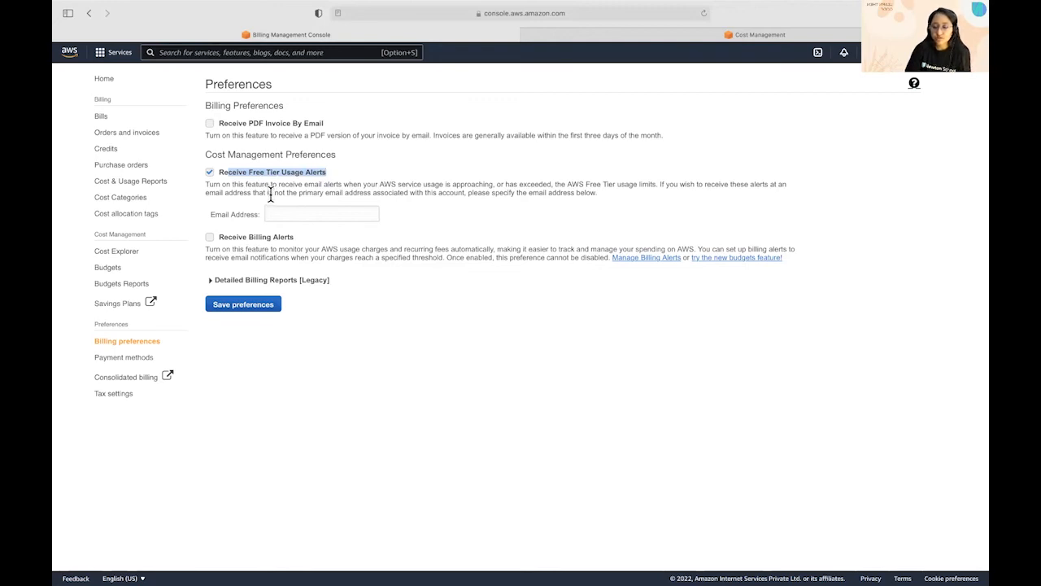
{"action": "mouse_move", "coordinate": [120, 319]}
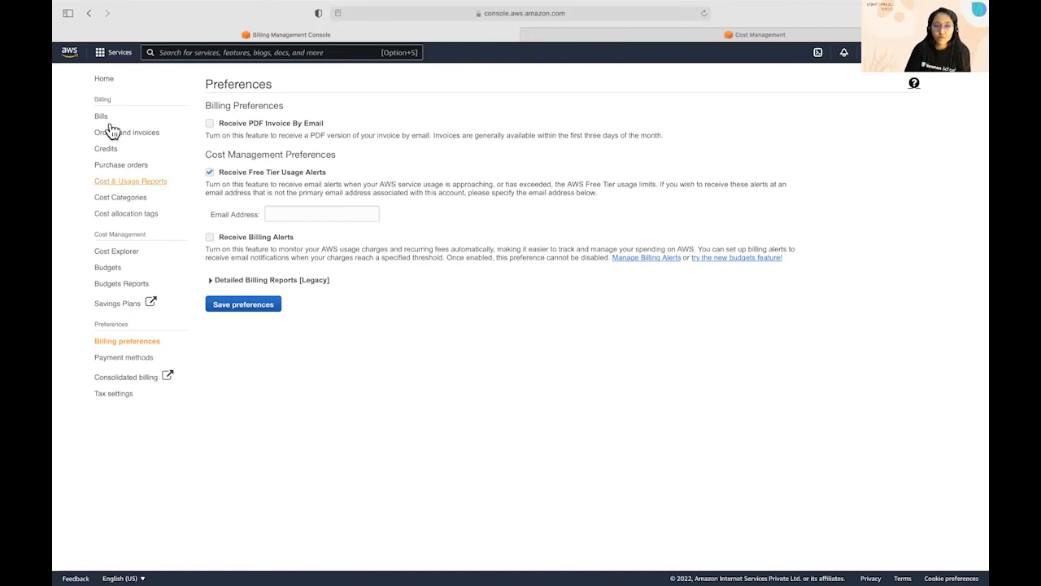
Step: Move through Bills and Orders to Credits, then open Redeem credit's promotion code field
{"action": "left_click", "coordinate": [101, 115]}
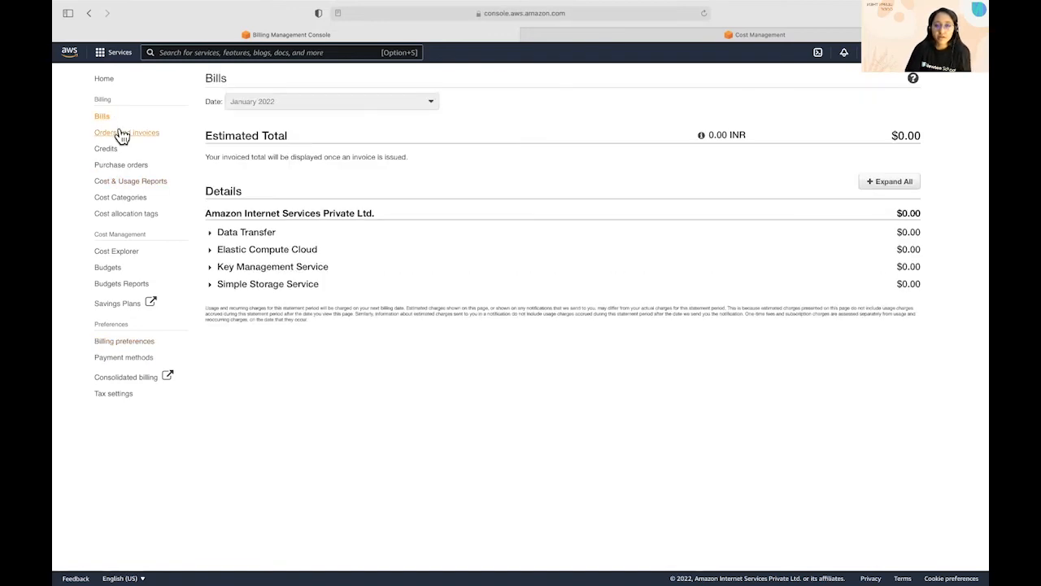
{"action": "left_click", "coordinate": [126, 132]}
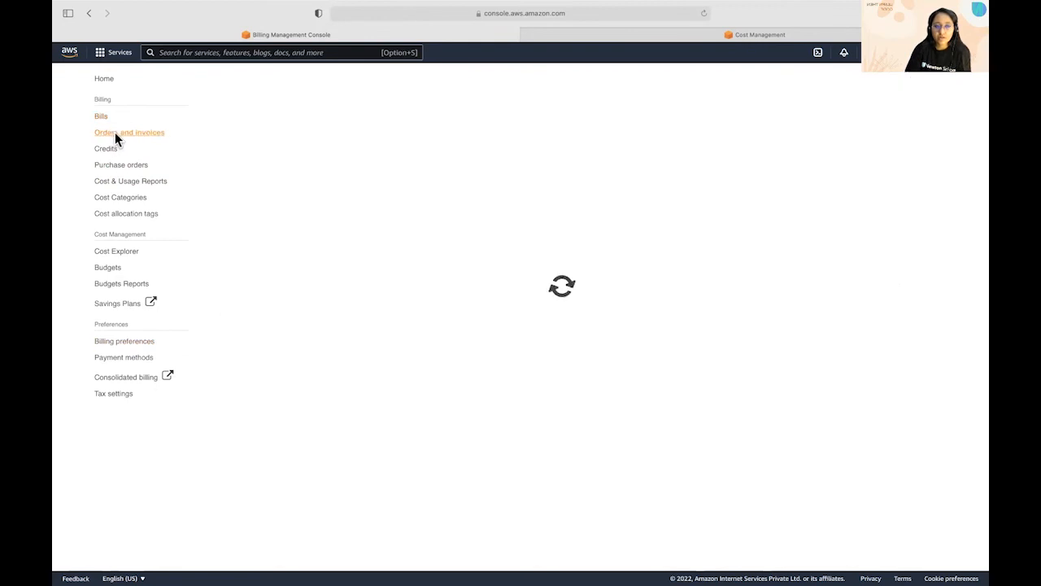
{"action": "left_click", "coordinate": [105, 148]}
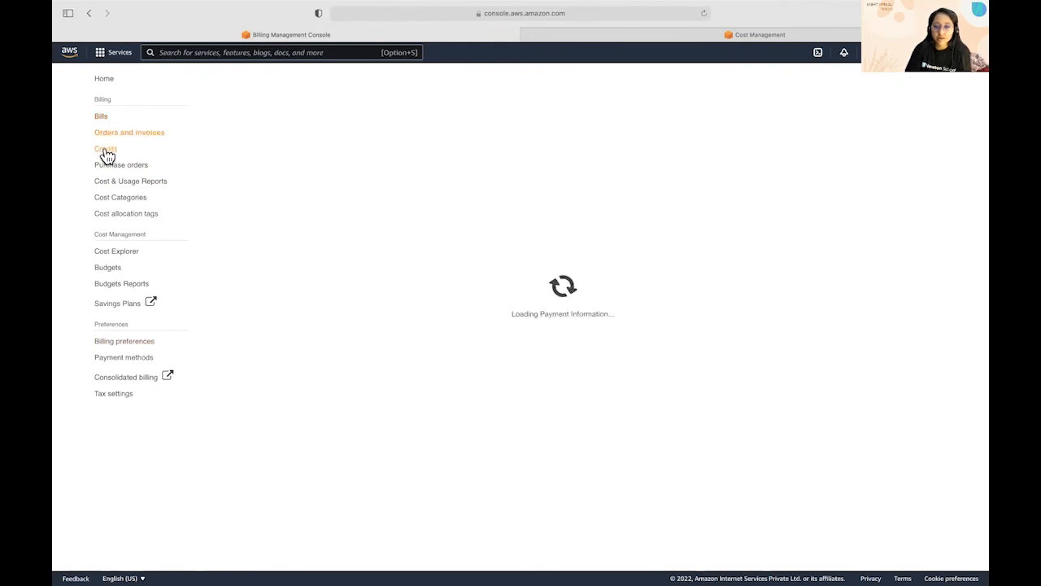
{"action": "left_click", "coordinate": [105, 148]}
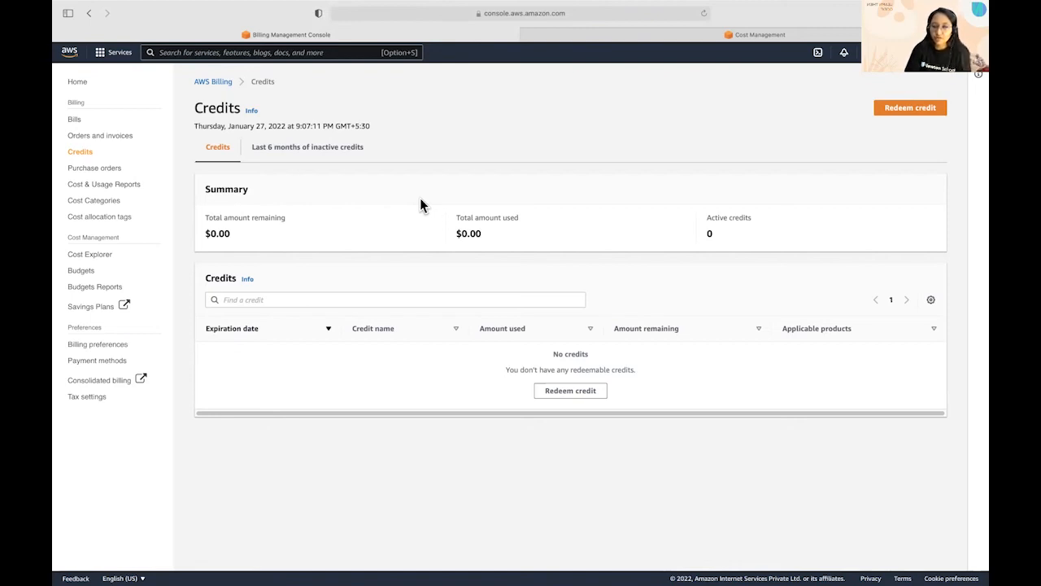
{"action": "mouse_move", "coordinate": [636, 189]}
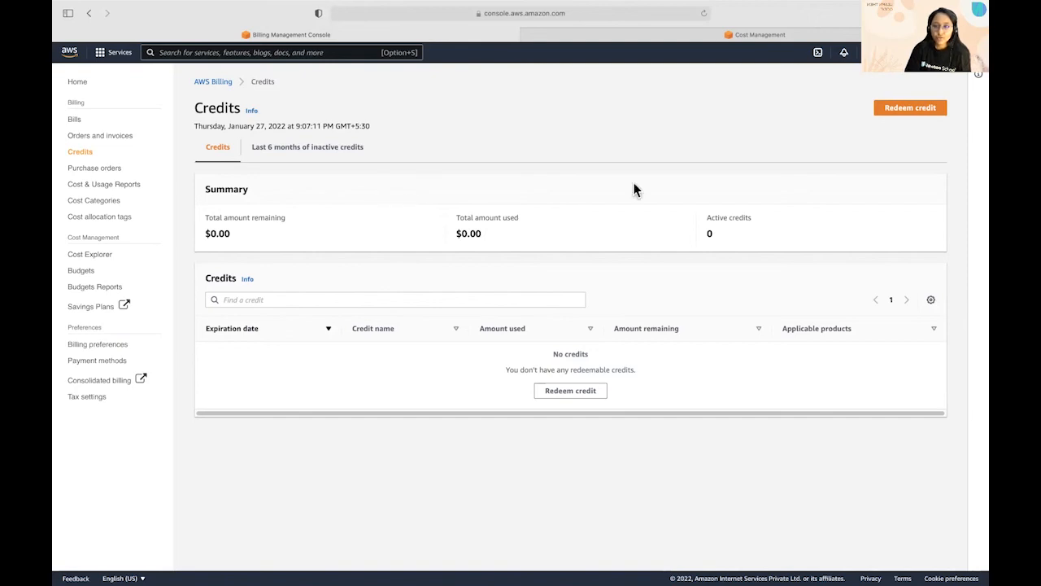
{"action": "left_click", "coordinate": [909, 107]}
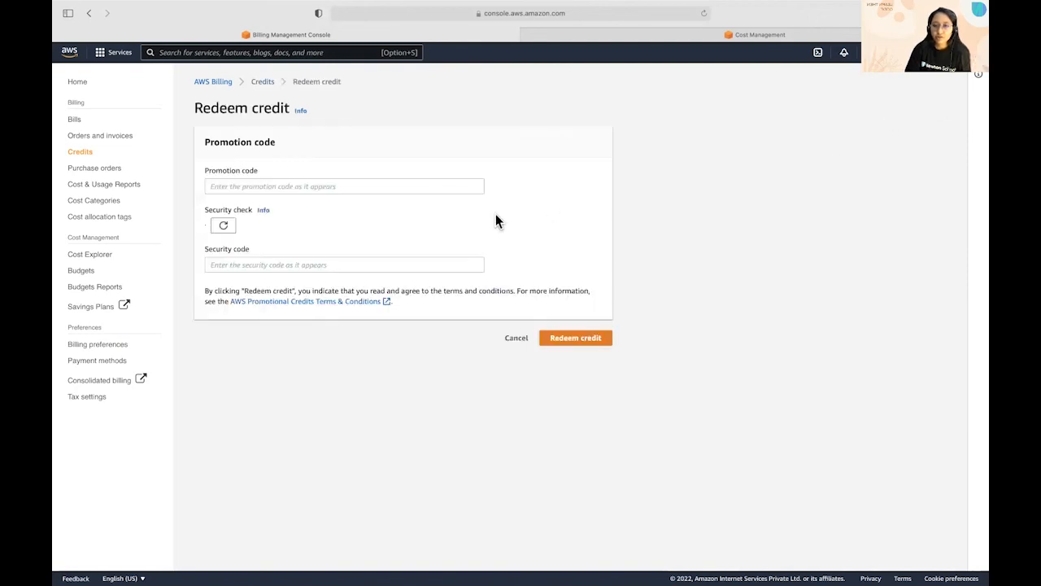
{"action": "left_click", "coordinate": [344, 186]}
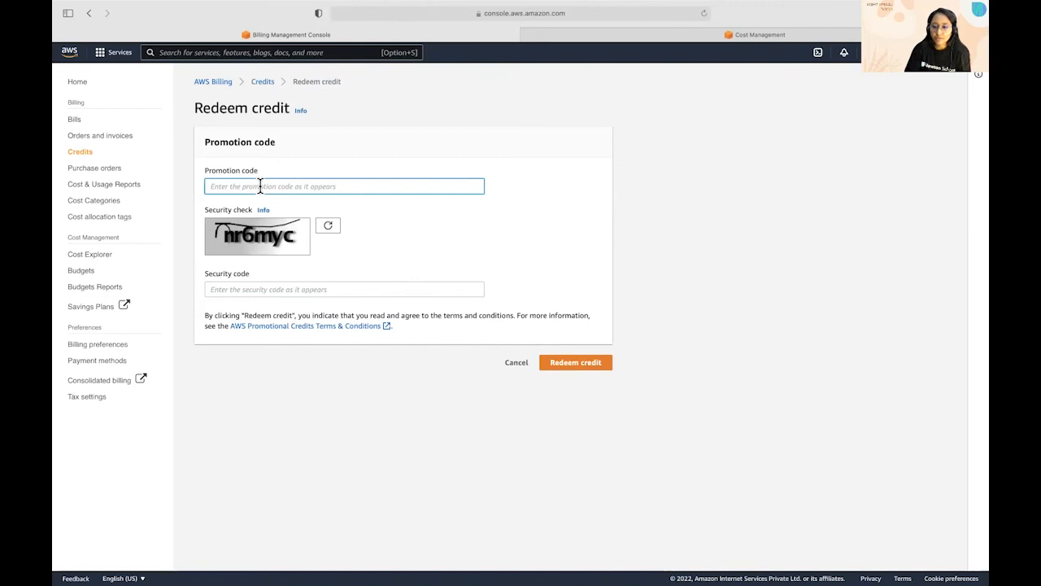
{"action": "mouse_move", "coordinate": [576, 362]}
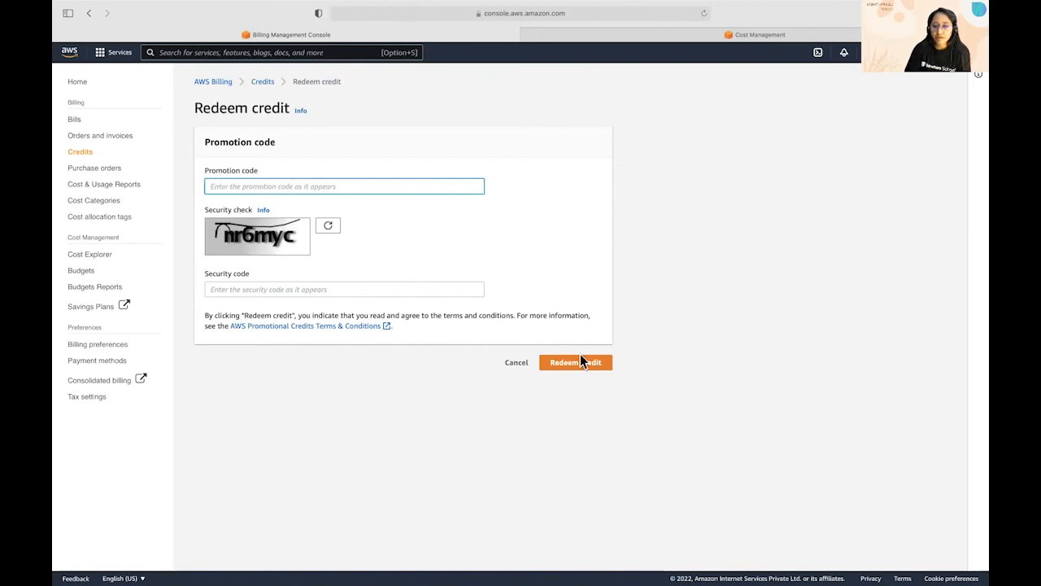
{"action": "mouse_move", "coordinate": [477, 421]}
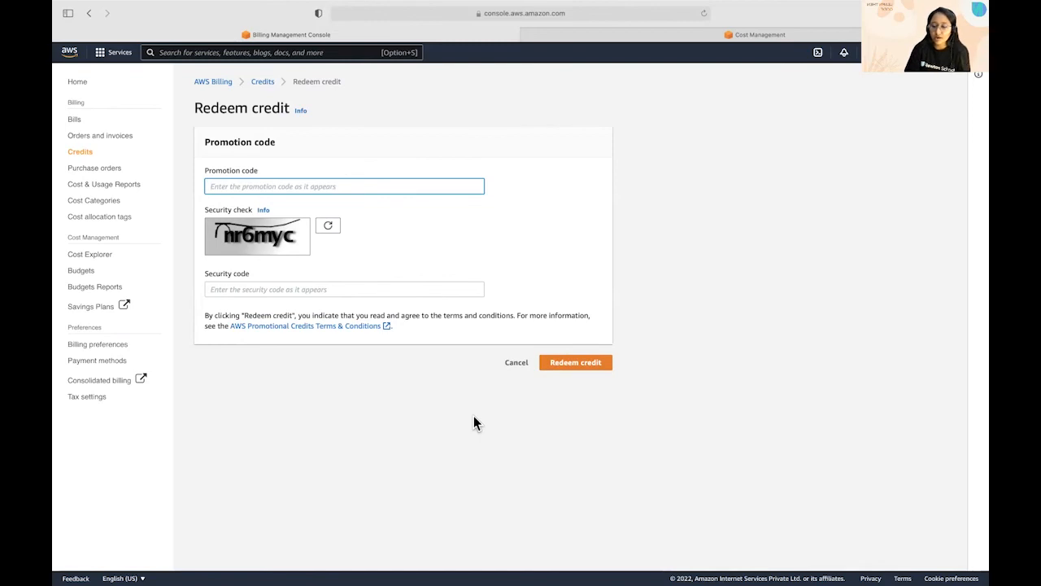
{"action": "mouse_move", "coordinate": [286, 386]}
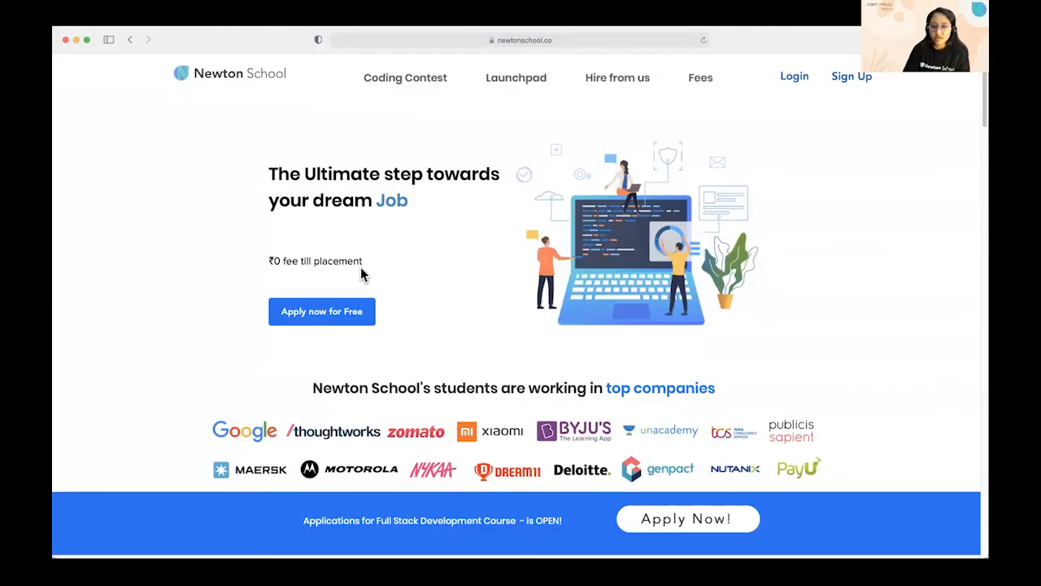
Step: Highlight the Newton School headline and zero-fee tagline, then scroll down to the feature cards
{"action": "left_click_drag", "start_coordinate": [269, 174], "coordinate": [371, 261]}
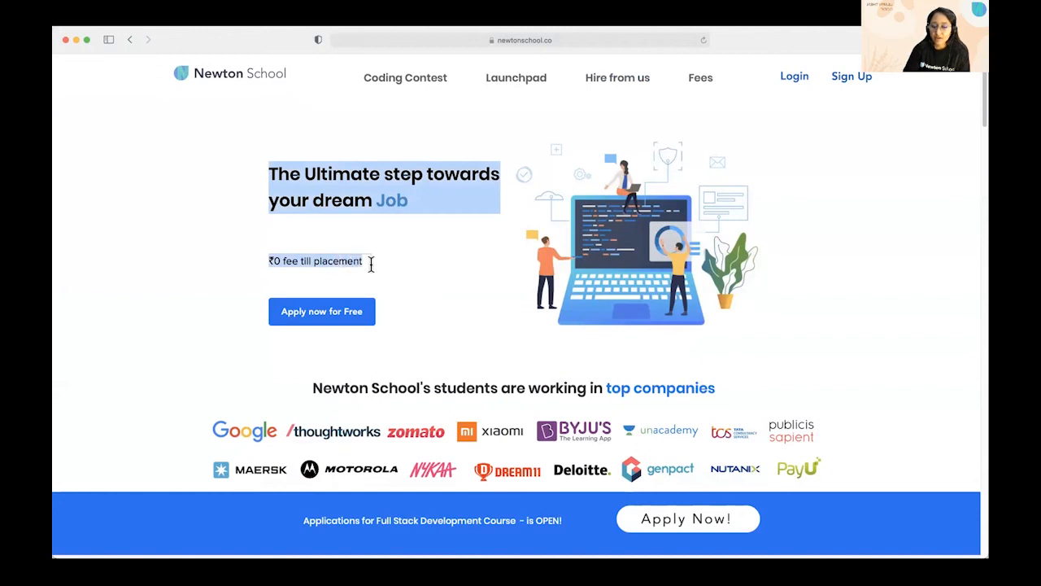
{"action": "mouse_move", "coordinate": [372, 267]}
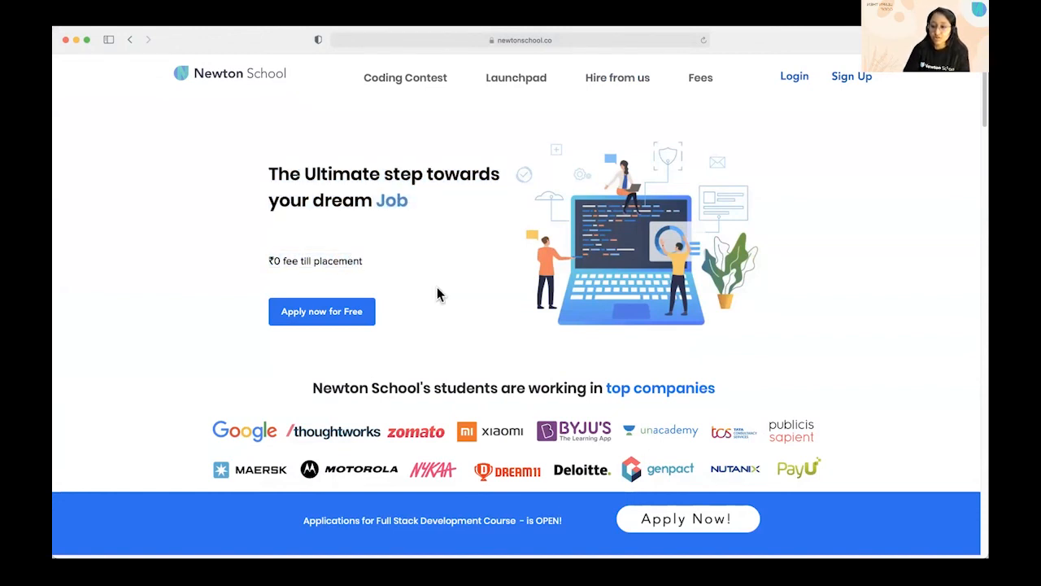
{"action": "scroll", "scroll_direction": "down", "scroll_amount": 3}
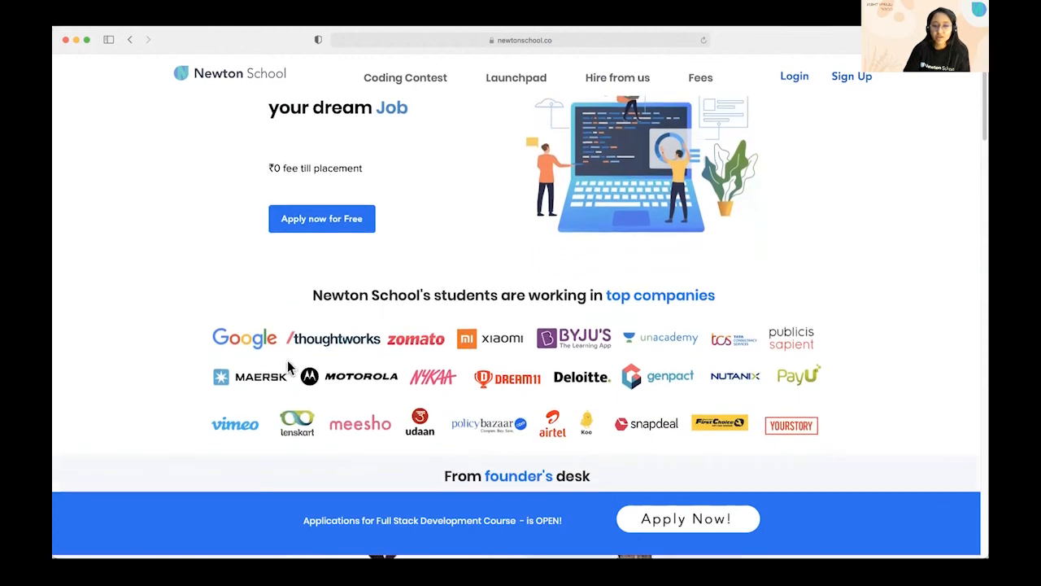
{"action": "mouse_move", "coordinate": [423, 347]}
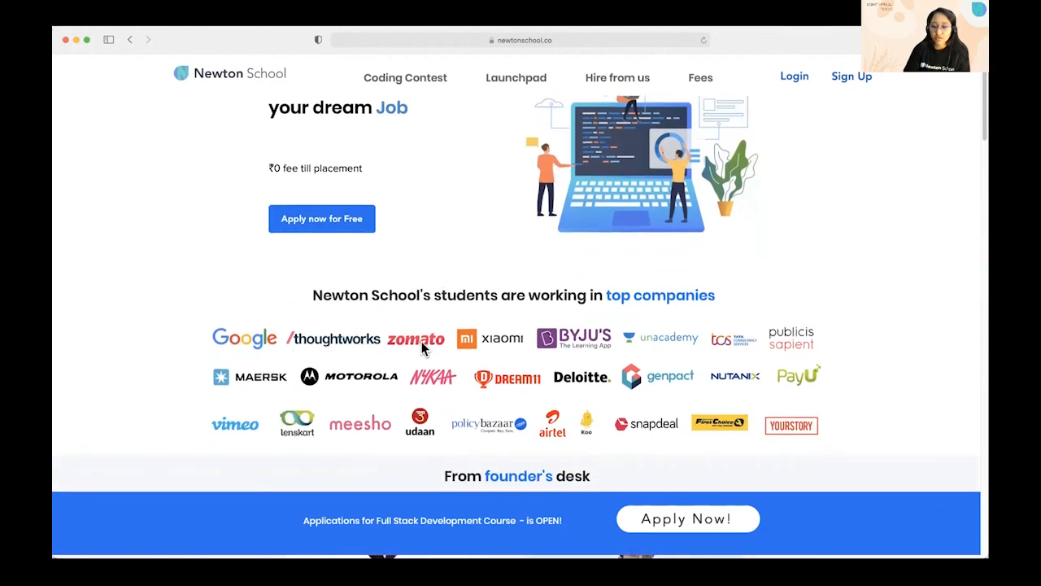
{"action": "scroll", "scroll_direction": "down", "scroll_amount": 3}
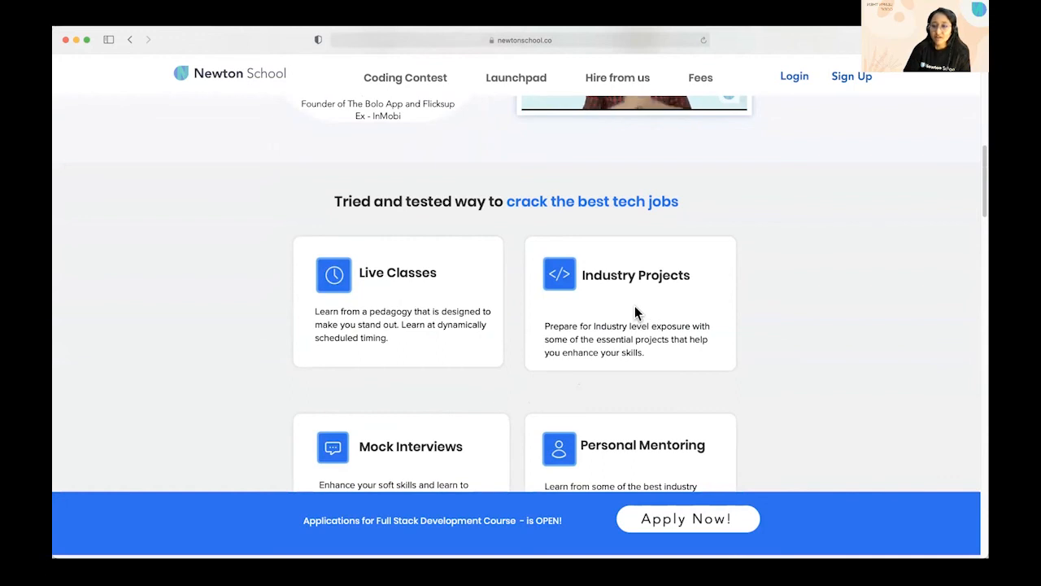
{"action": "scroll", "scroll_direction": "down", "scroll_amount": 3}
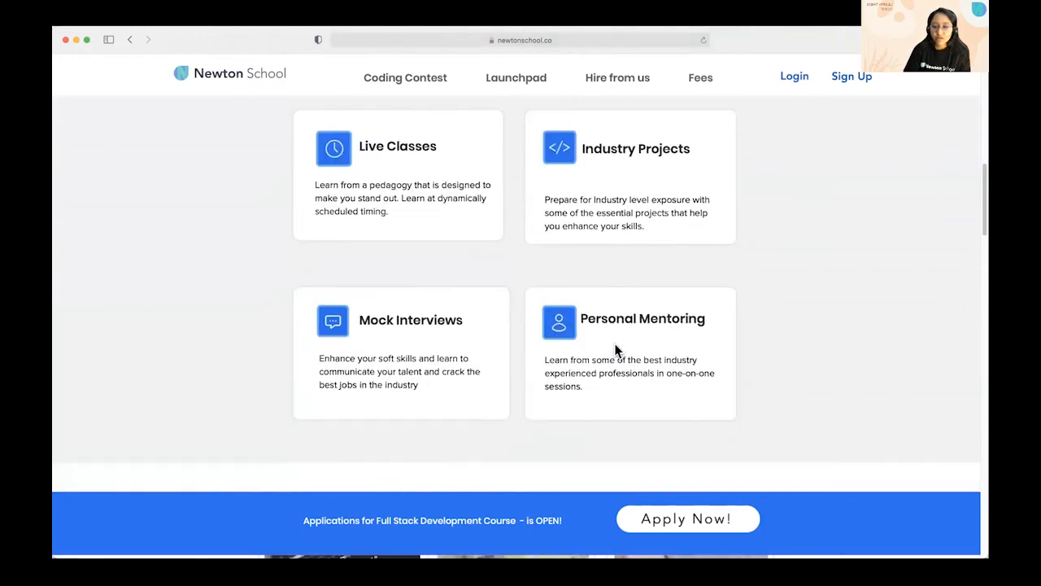
{"action": "mouse_move", "coordinate": [635, 345]}
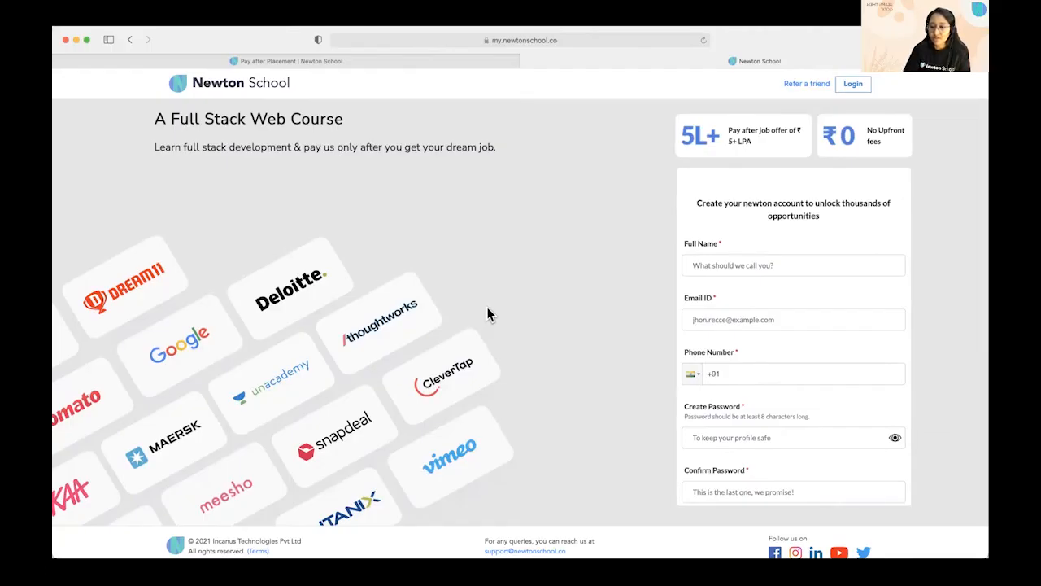
{"action": "left_click_drag", "start_coordinate": [153, 119], "coordinate": [495, 147]}
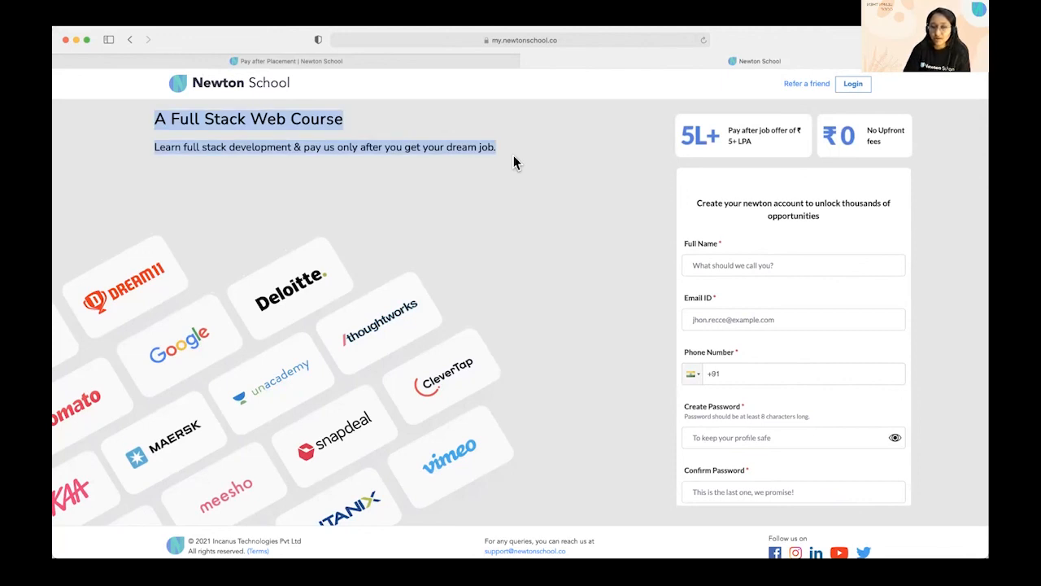
{"action": "mouse_move", "coordinate": [339, 151]}
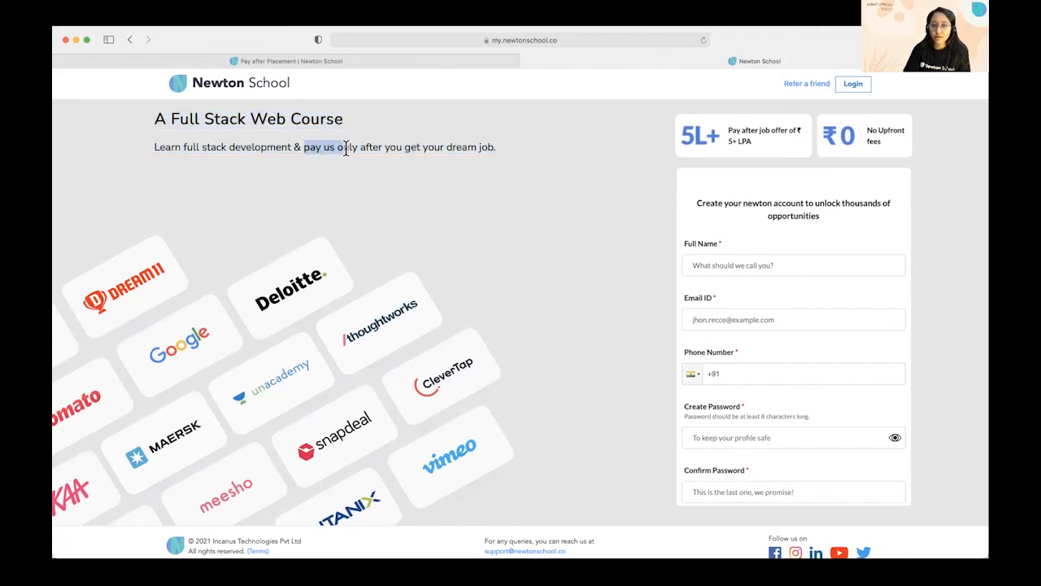
{"action": "left_click_drag", "start_coordinate": [302, 147], "coordinate": [496, 147]}
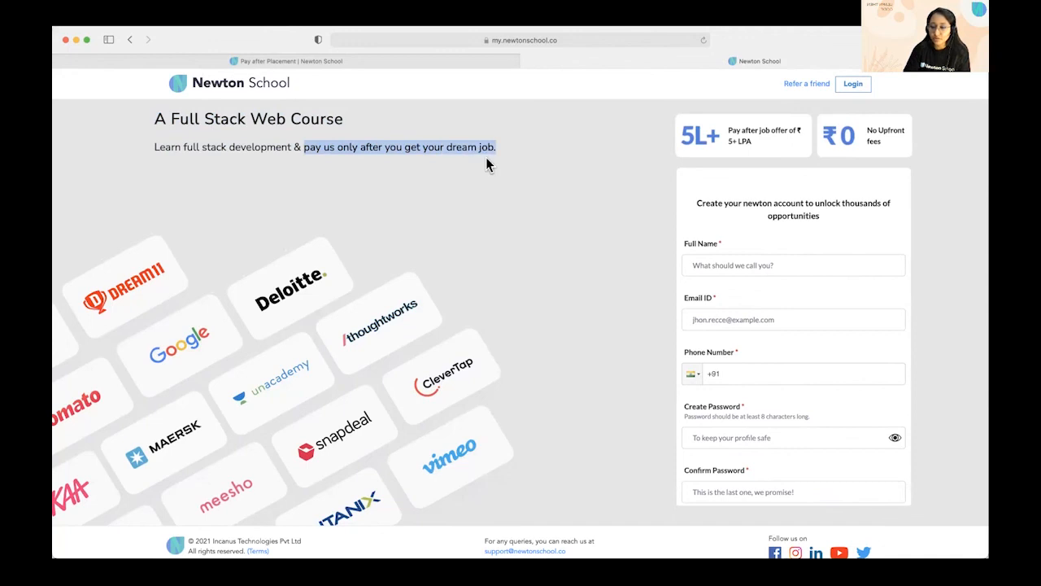
{"action": "mouse_move", "coordinate": [485, 311]}
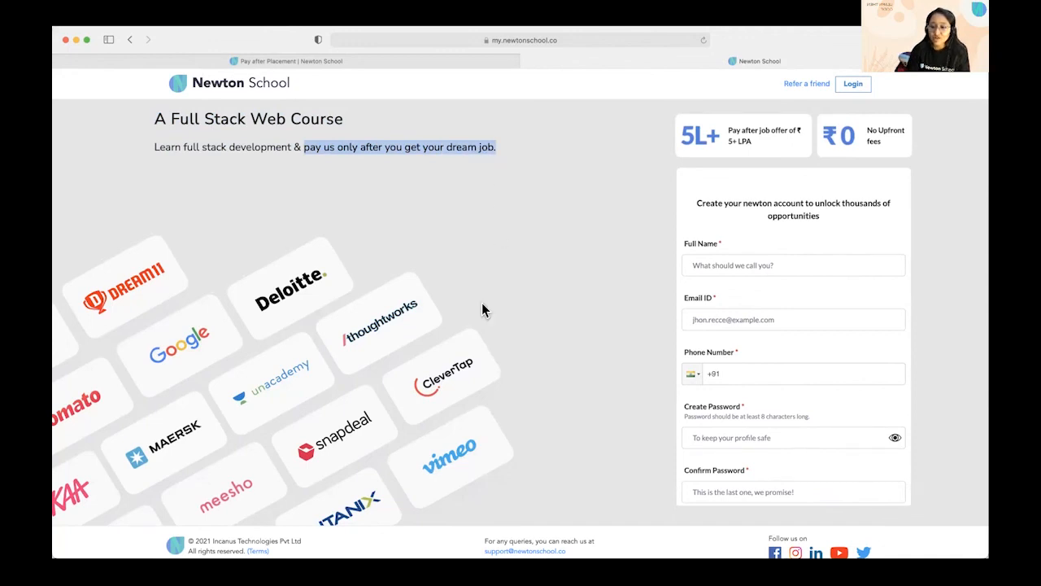